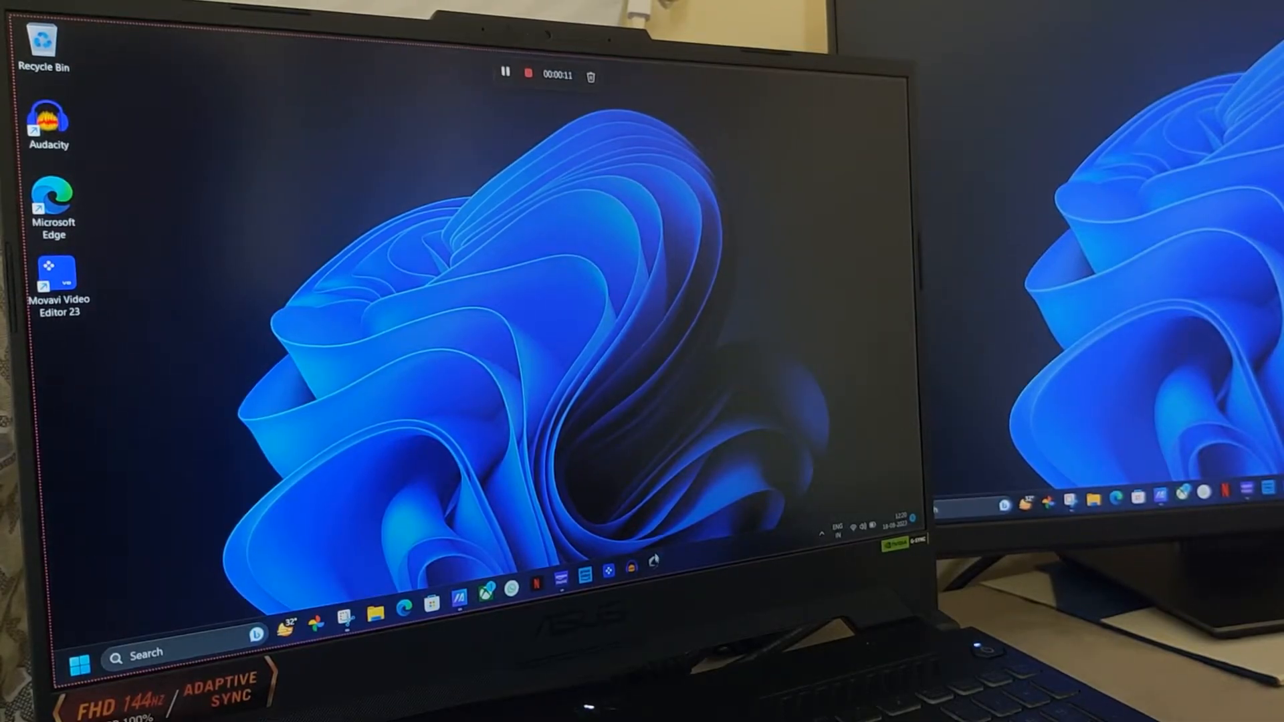
mouse_move(654, 562)
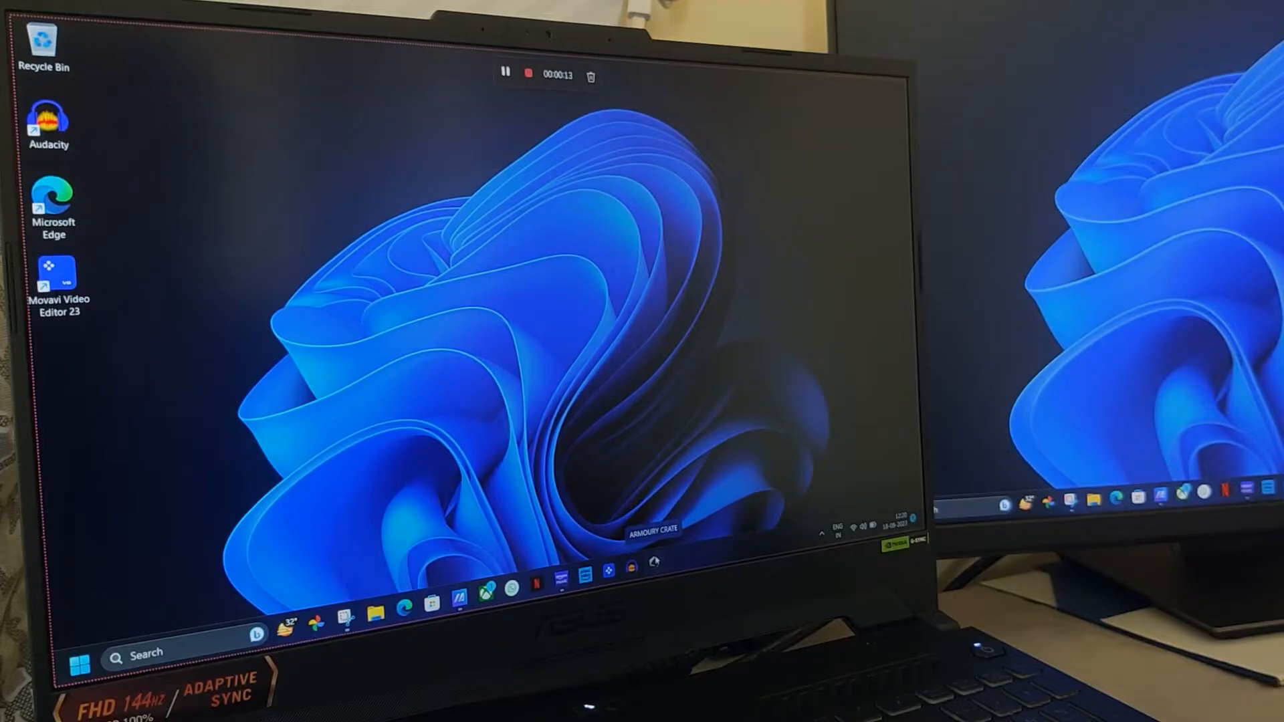
Step: Launch Armoury Crate from the taskbar to its Home dashboard showing CPU and GPU stats
click(654, 563)
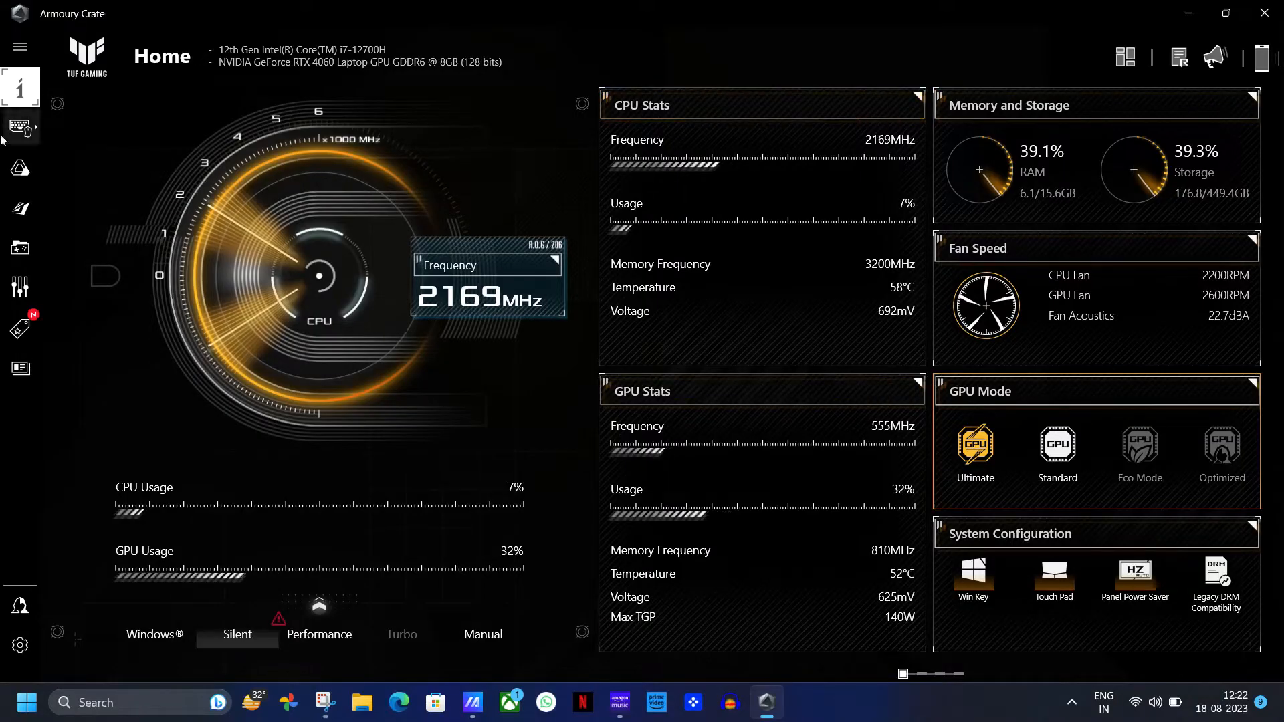
Step: Turn on Aura Wallpaper and start downloading the Gameskeleton wallpaper
click(19, 127)
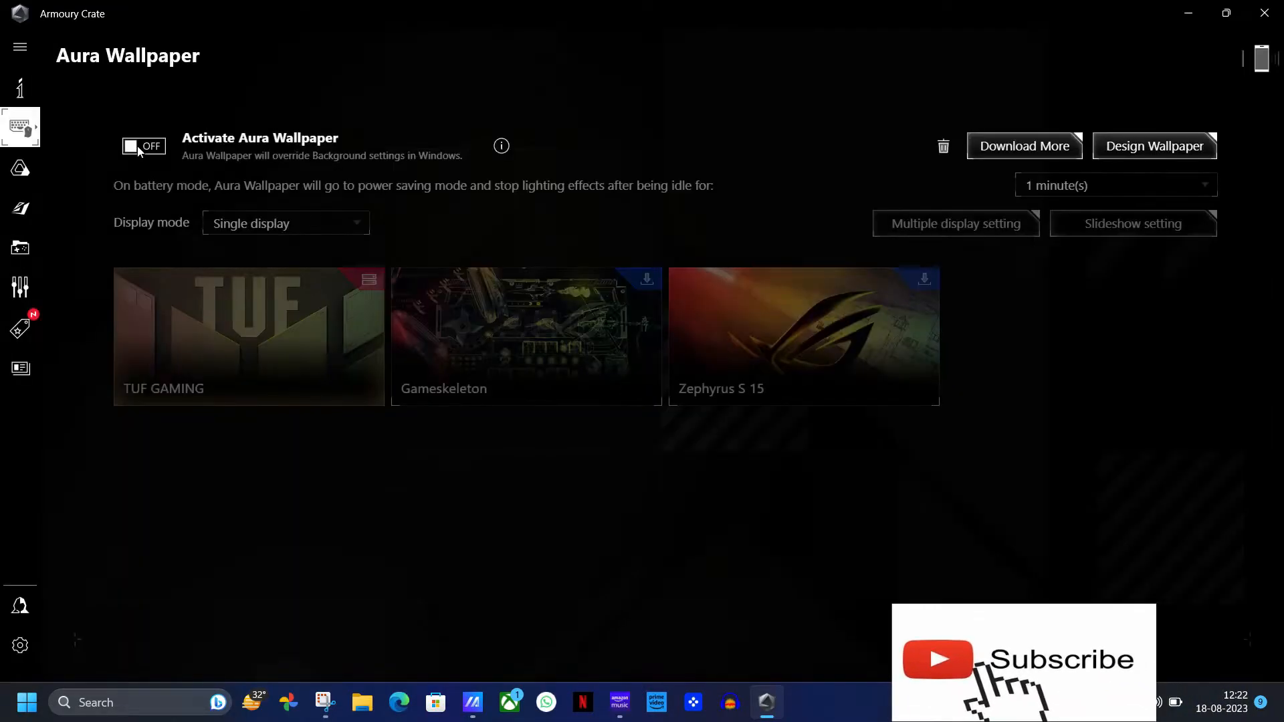
mouse_move(1179, 296)
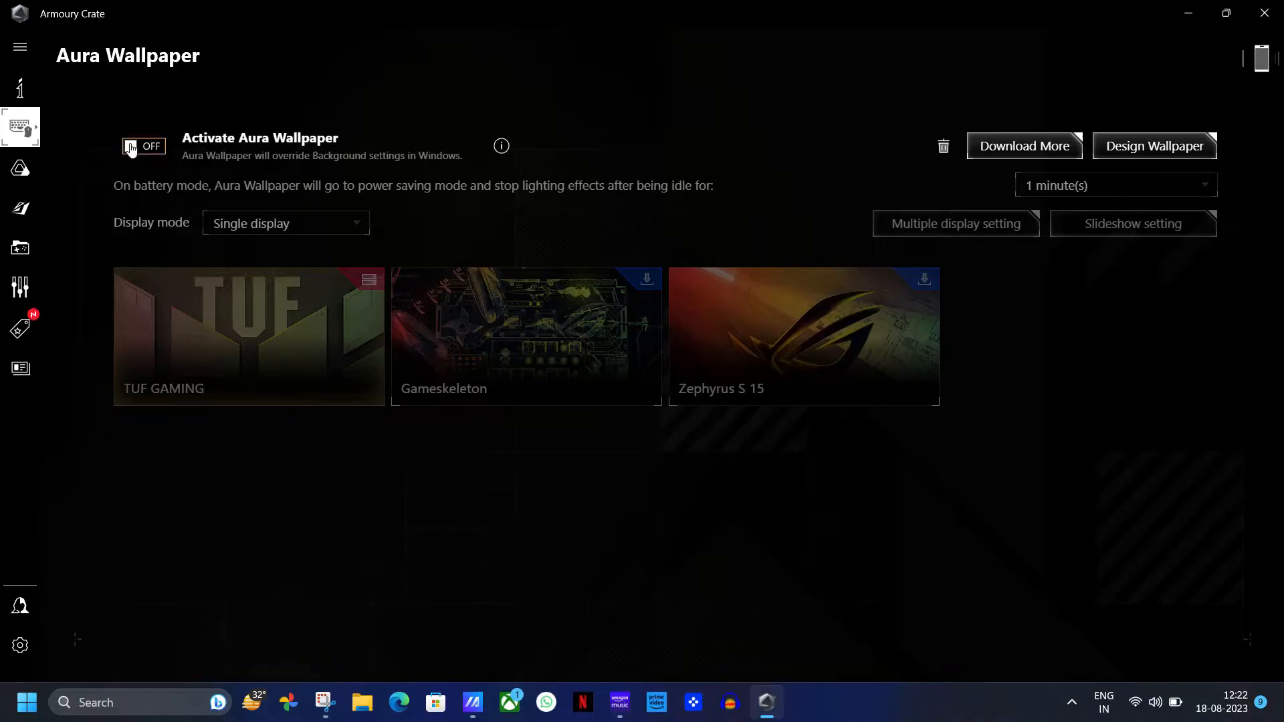
click(143, 145)
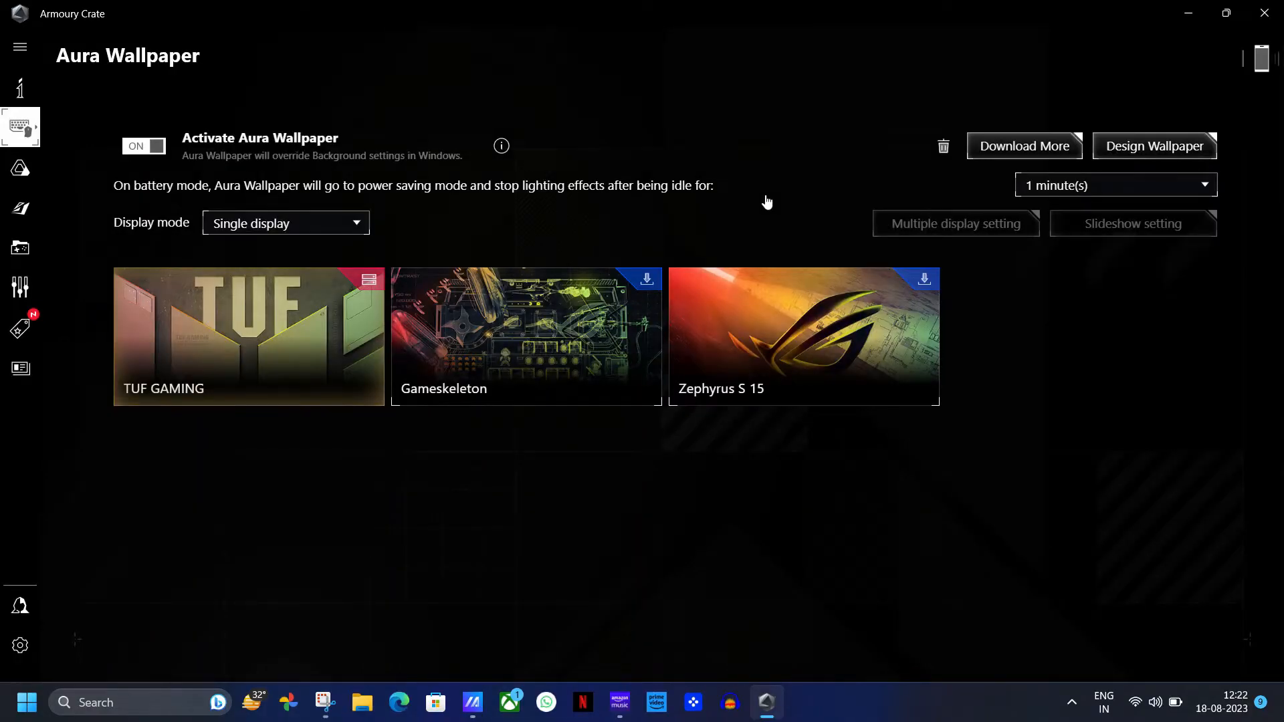
mouse_move(525, 335)
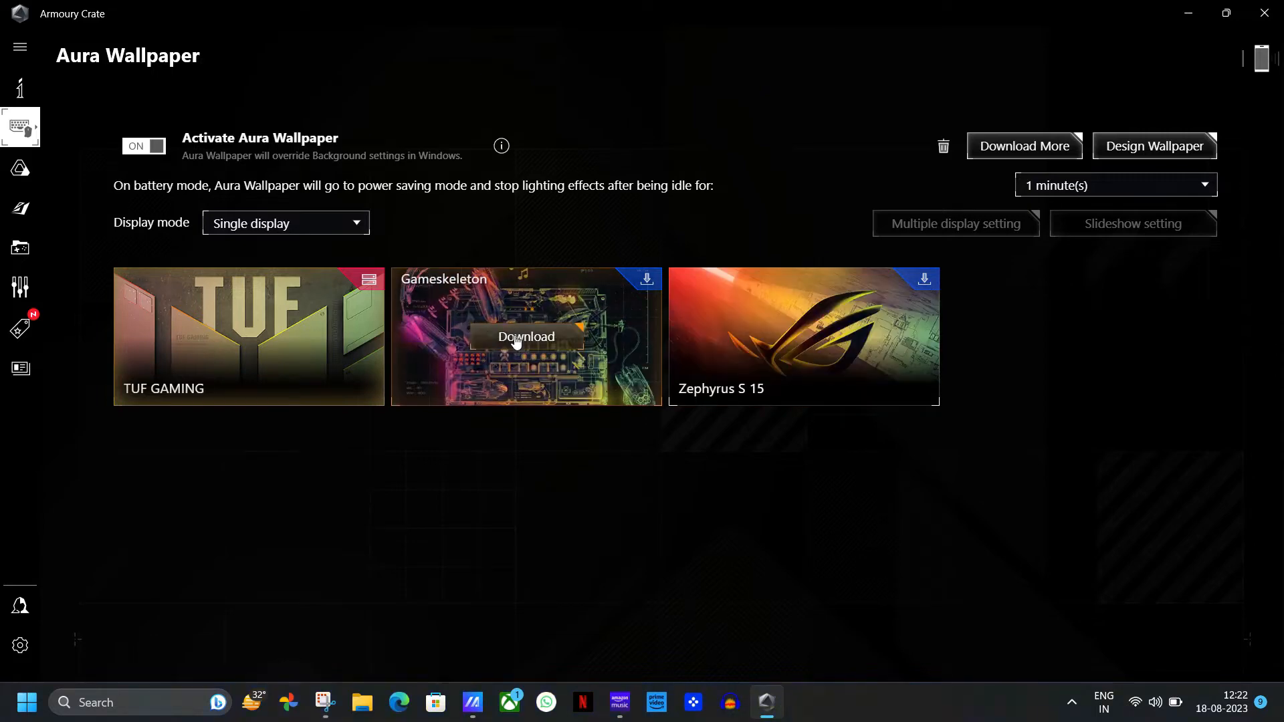
click(525, 337)
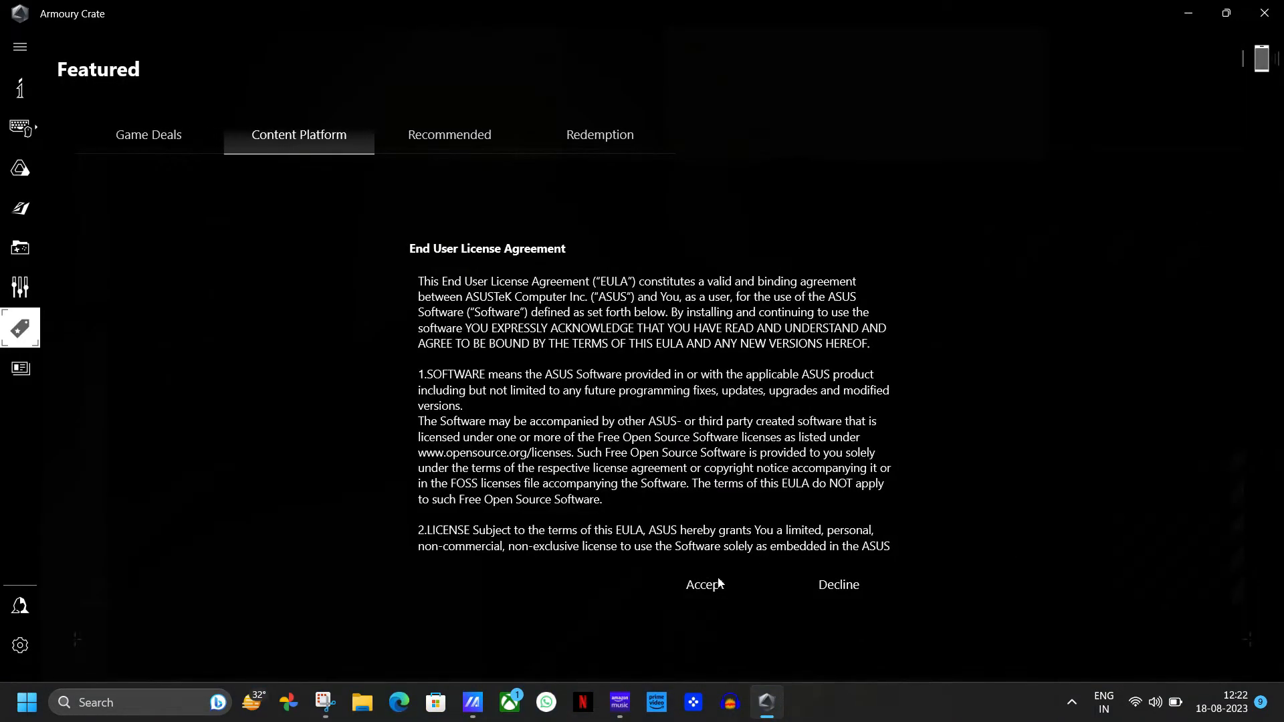
Step: Accept the content-platform license agreement and scroll through the available wallpapers
click(703, 584)
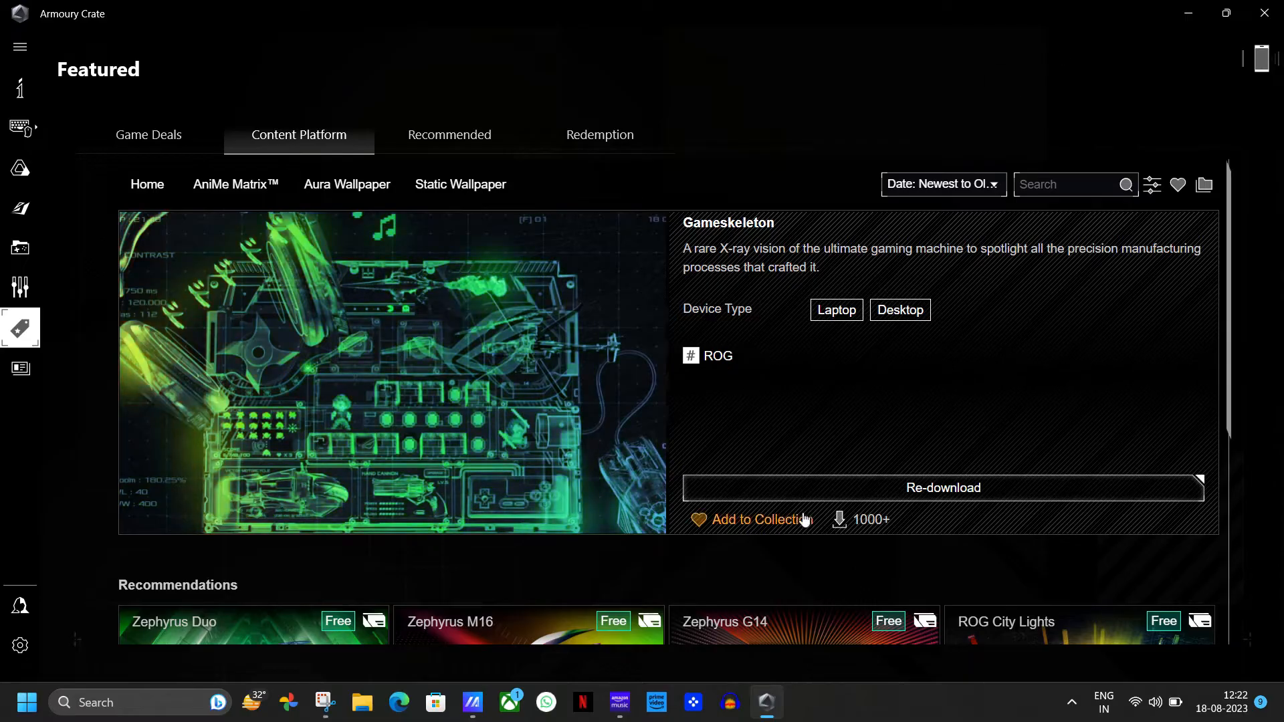
scroll(down, 3)
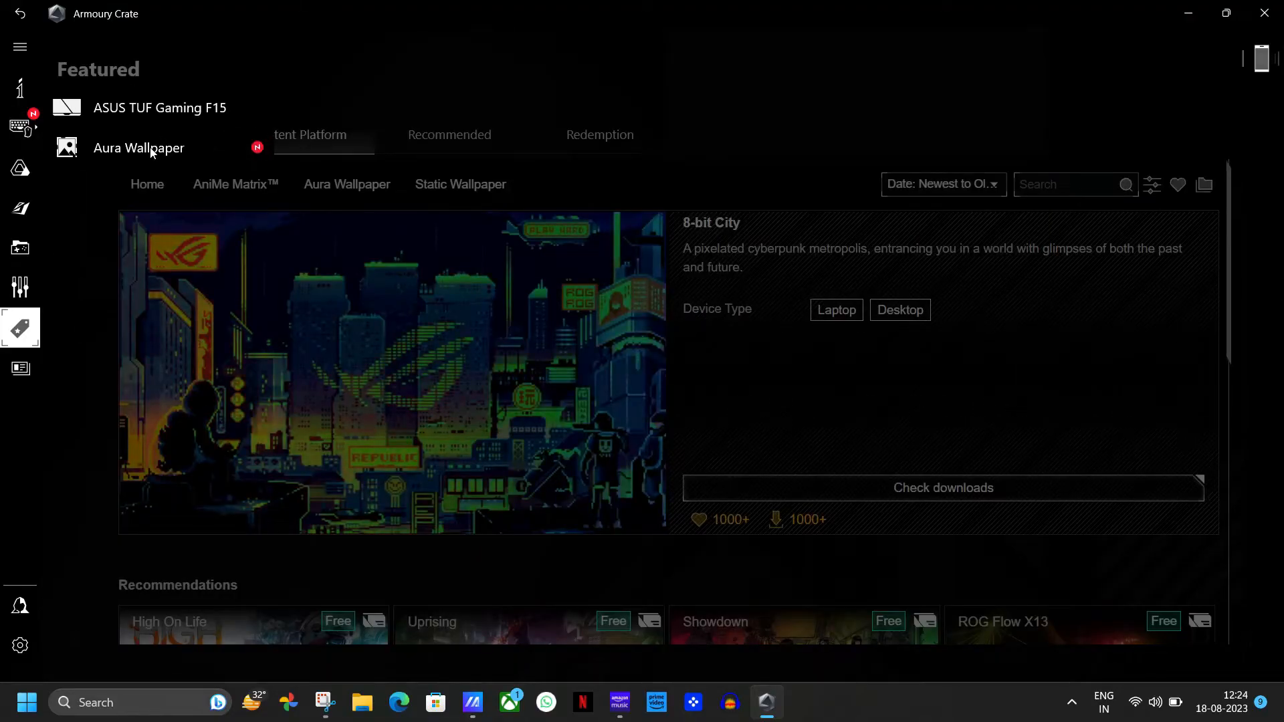
Step: Apply the 8-bit City wallpaper from the Aura Wallpaper page
click(139, 148)
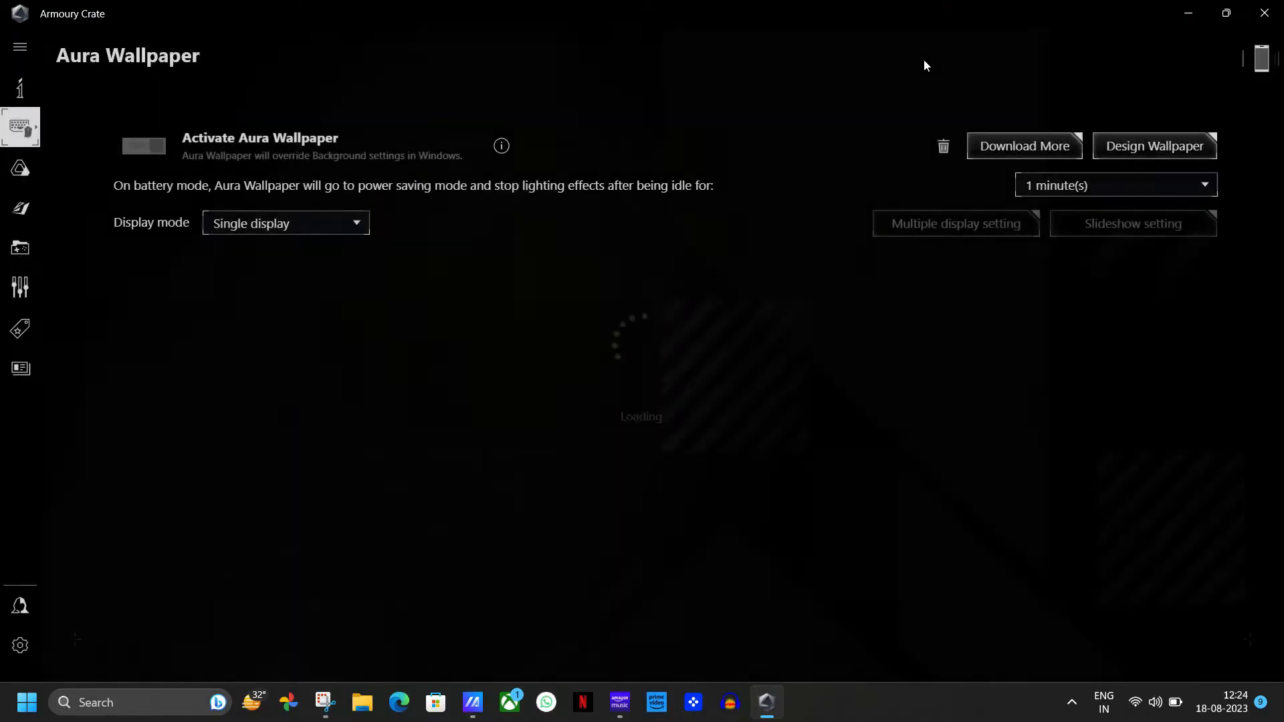
click(142, 146)
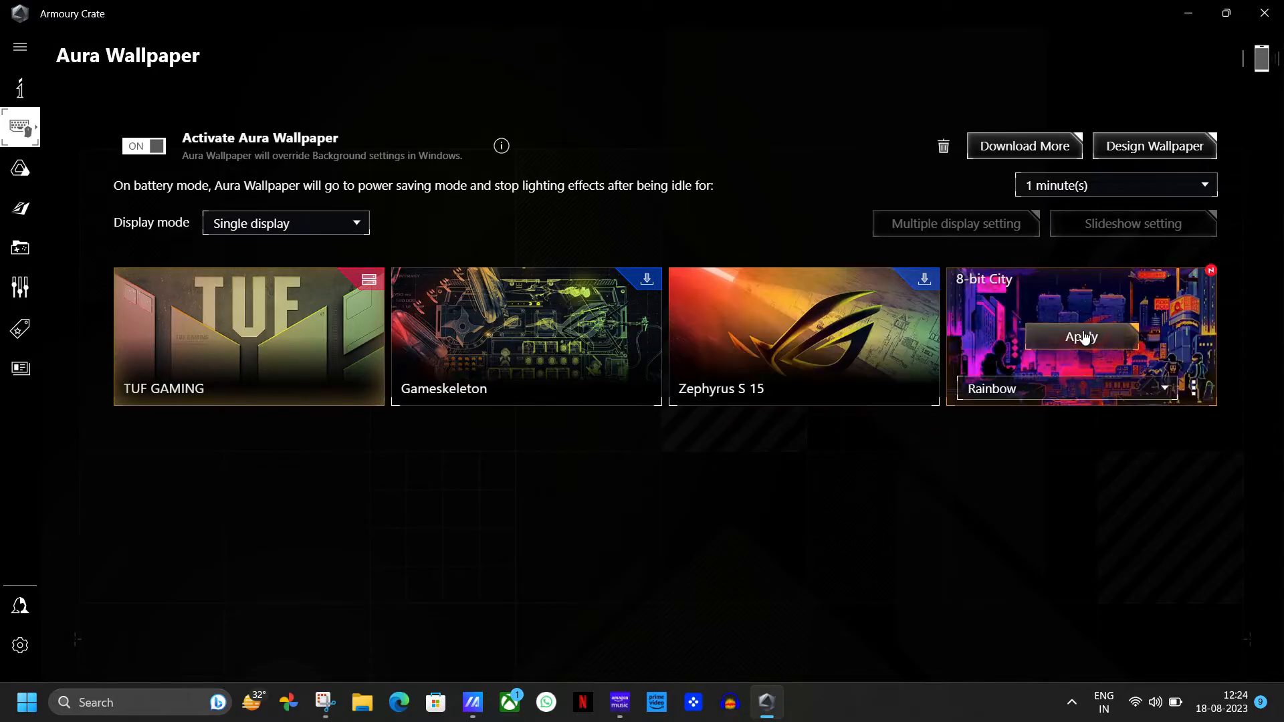
click(1080, 336)
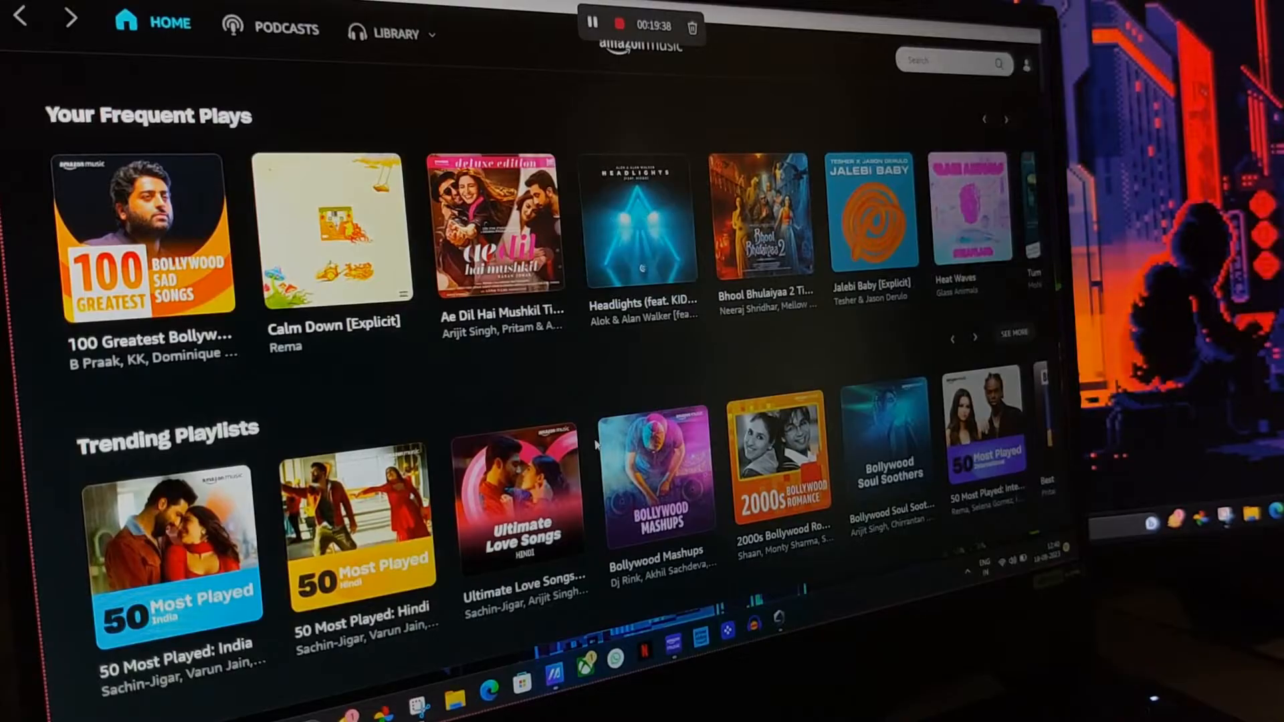
Step: Play 'Let Me Love You' in Amazon Music, view the desktop, then reopen the app
scroll(down, 3)
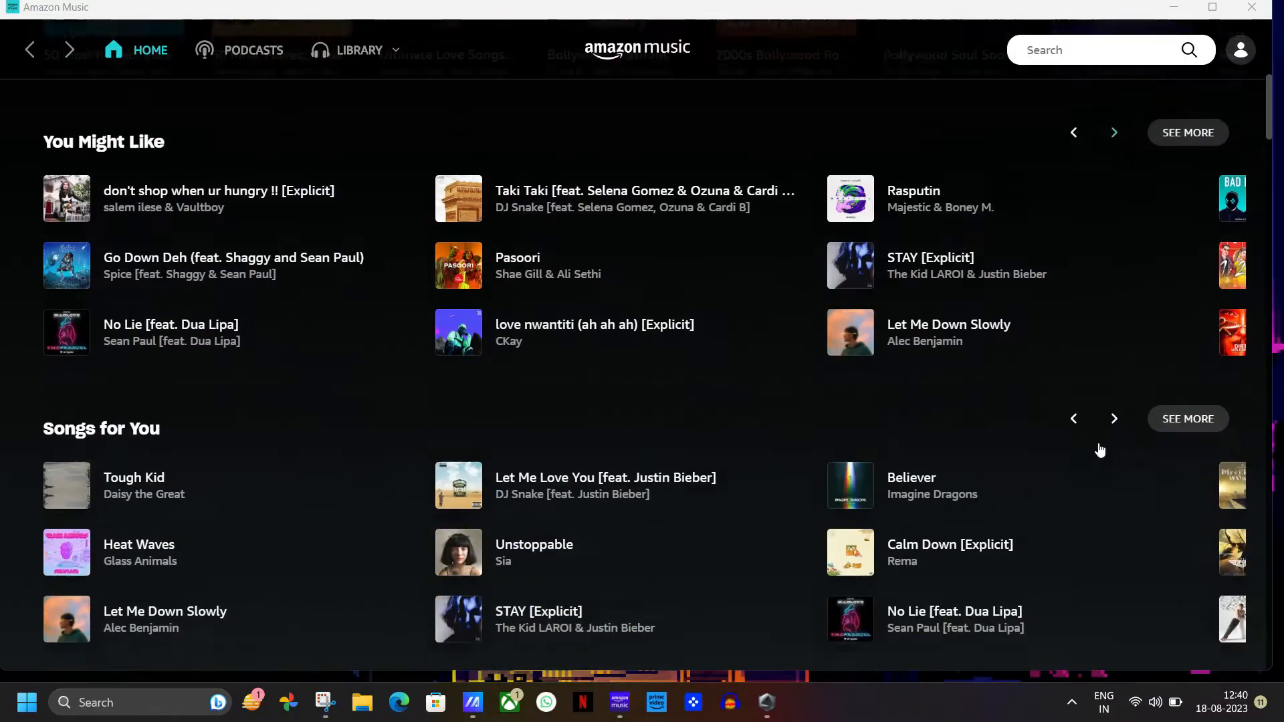
scroll(down, 3)
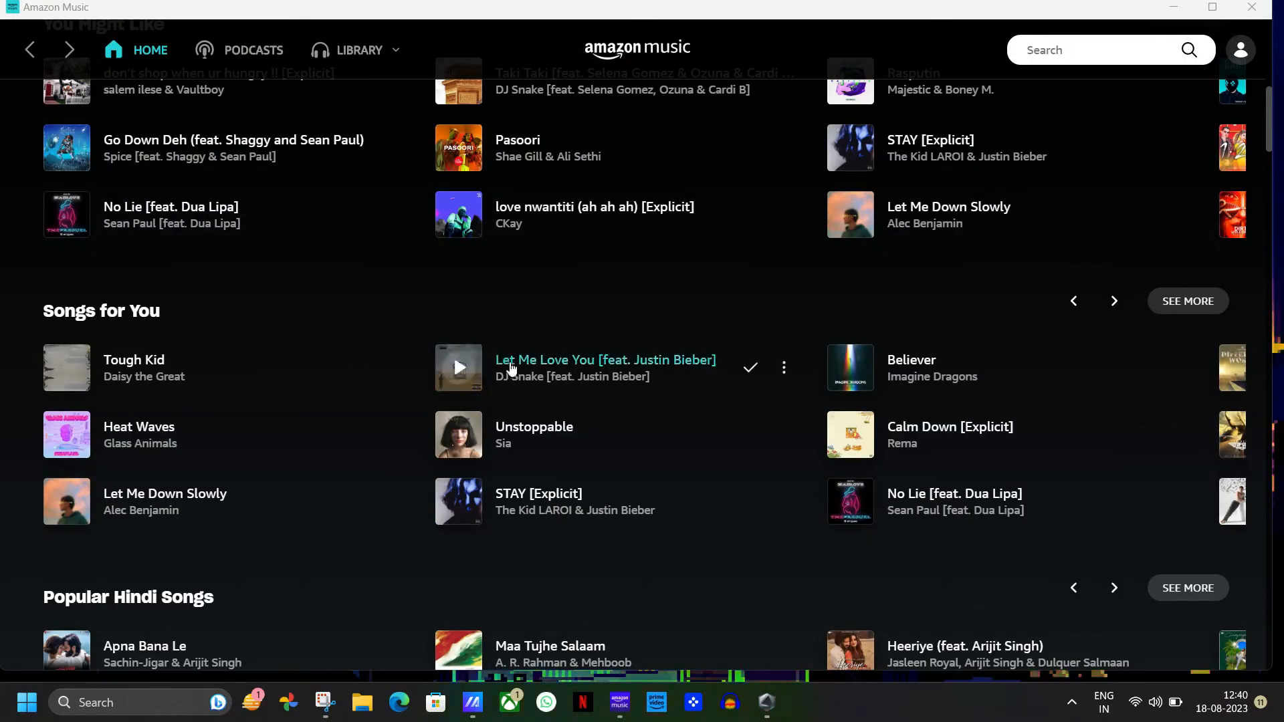
click(459, 367)
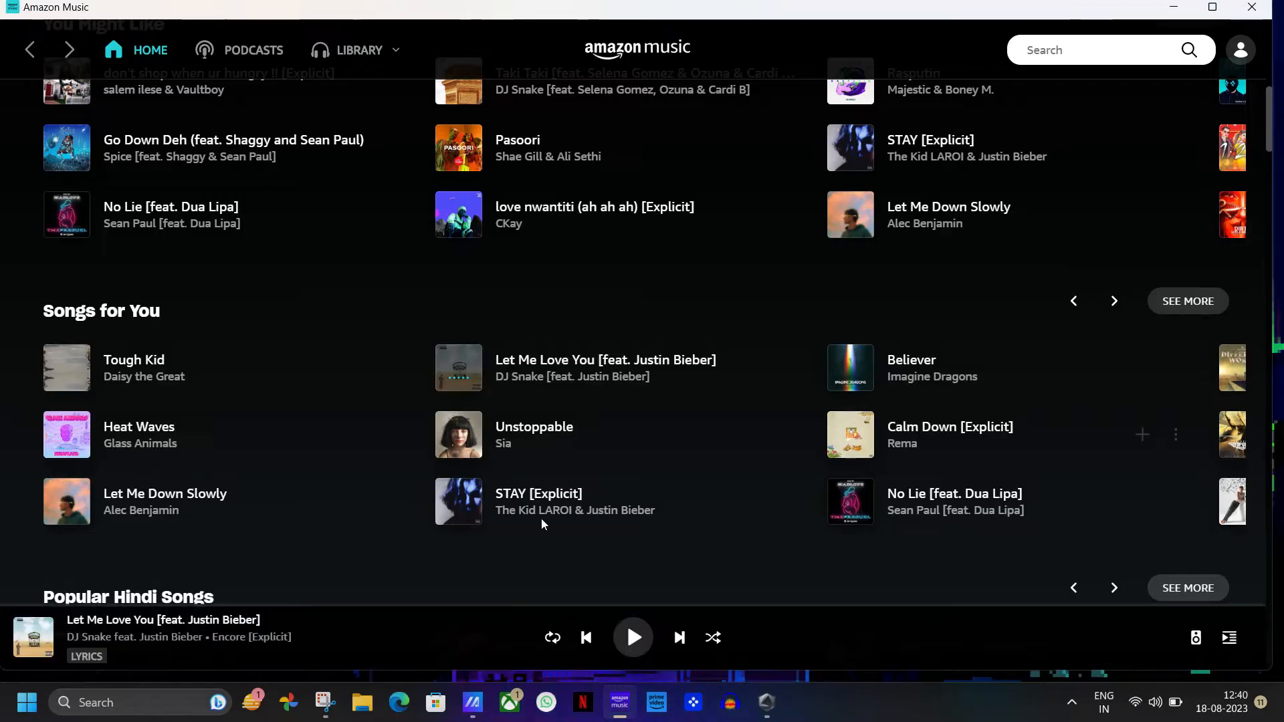
click(632, 637)
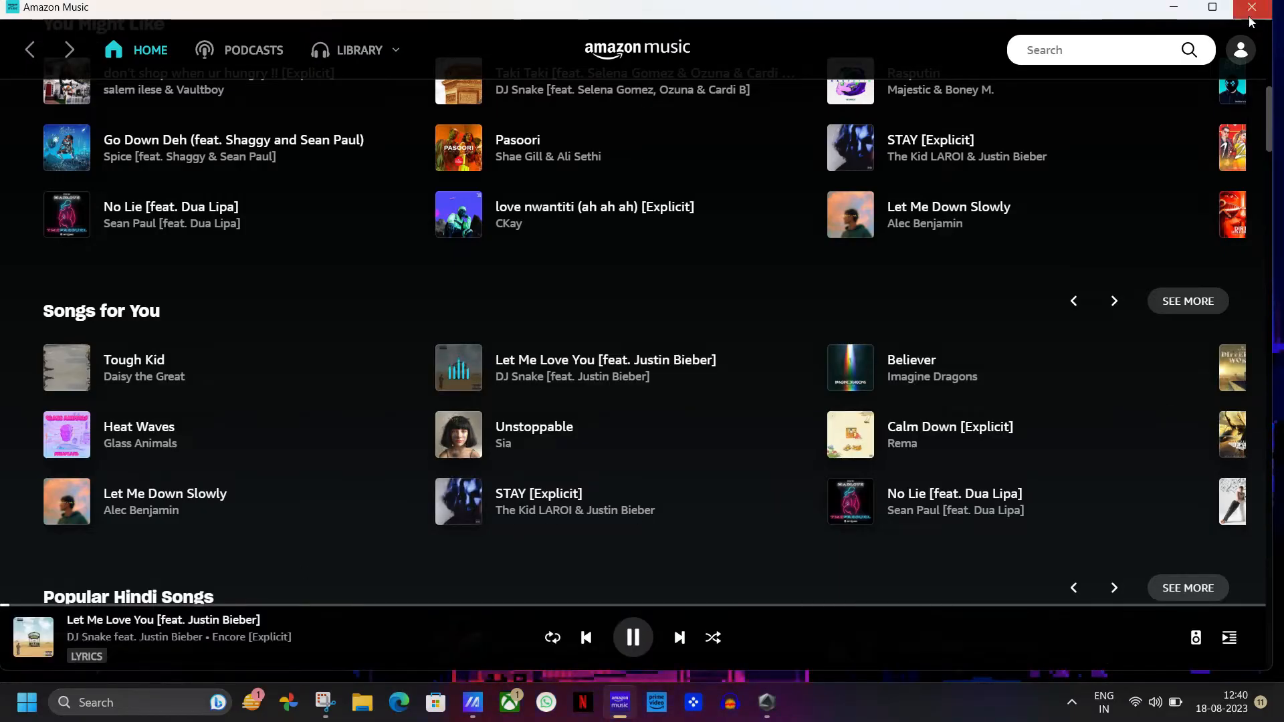
click(1250, 8)
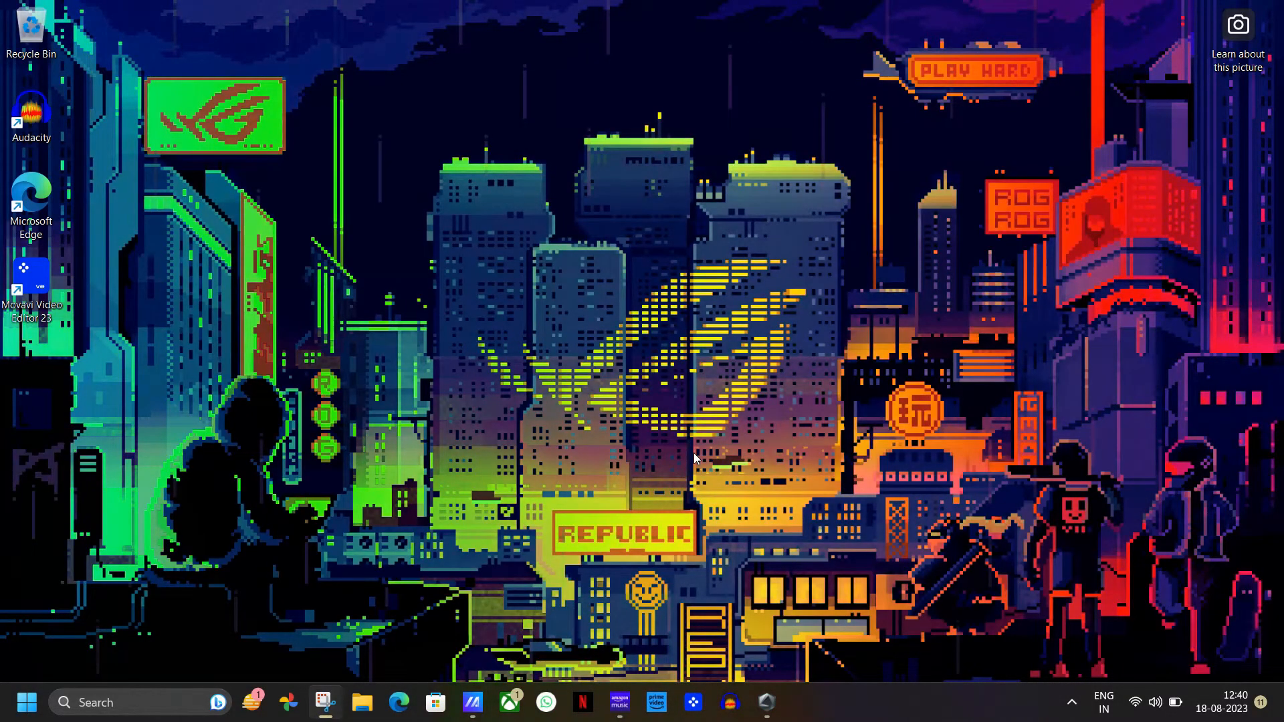
click(619, 703)
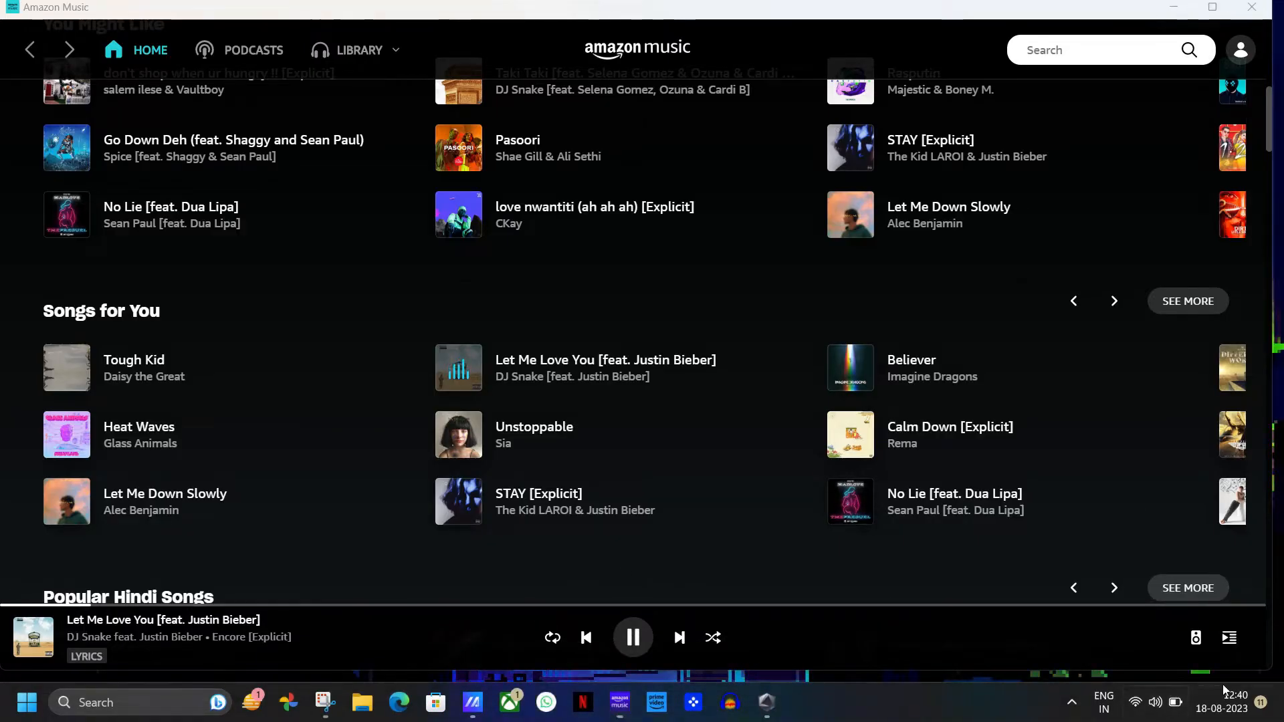
Step: Open the Windows volume mixer from the taskbar speaker icon
click(1155, 701)
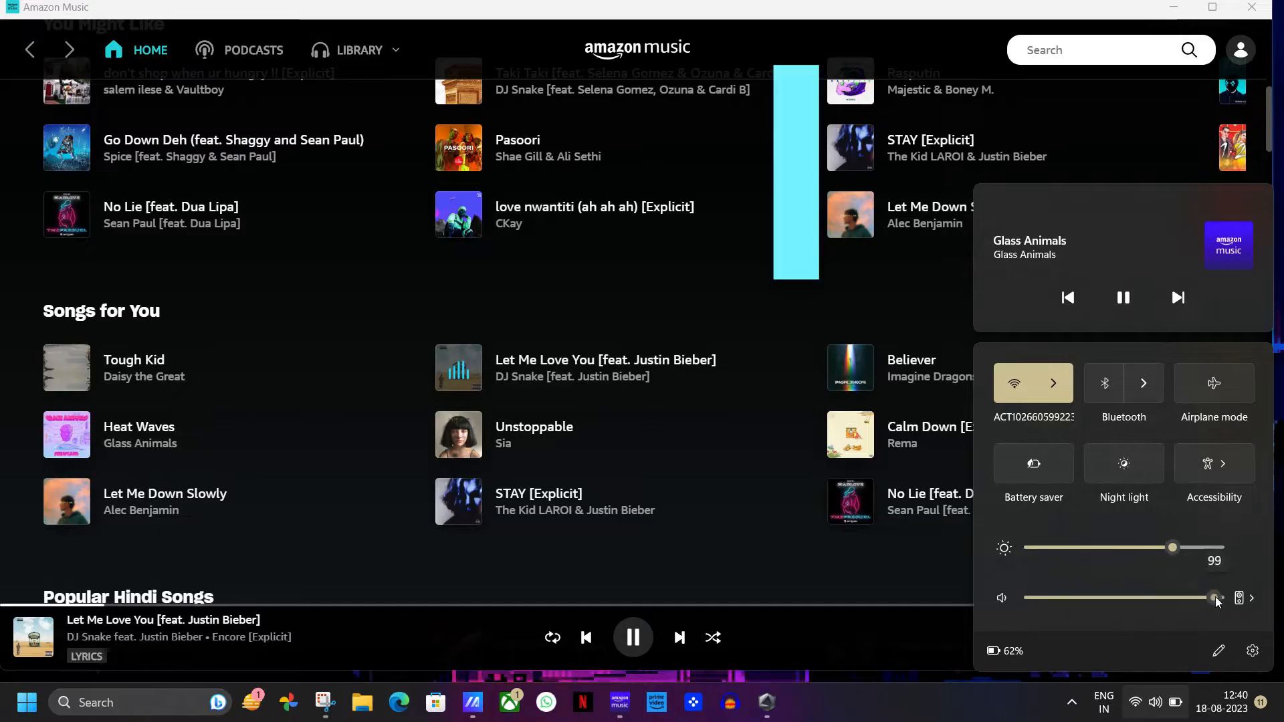
right_click(1158, 701)
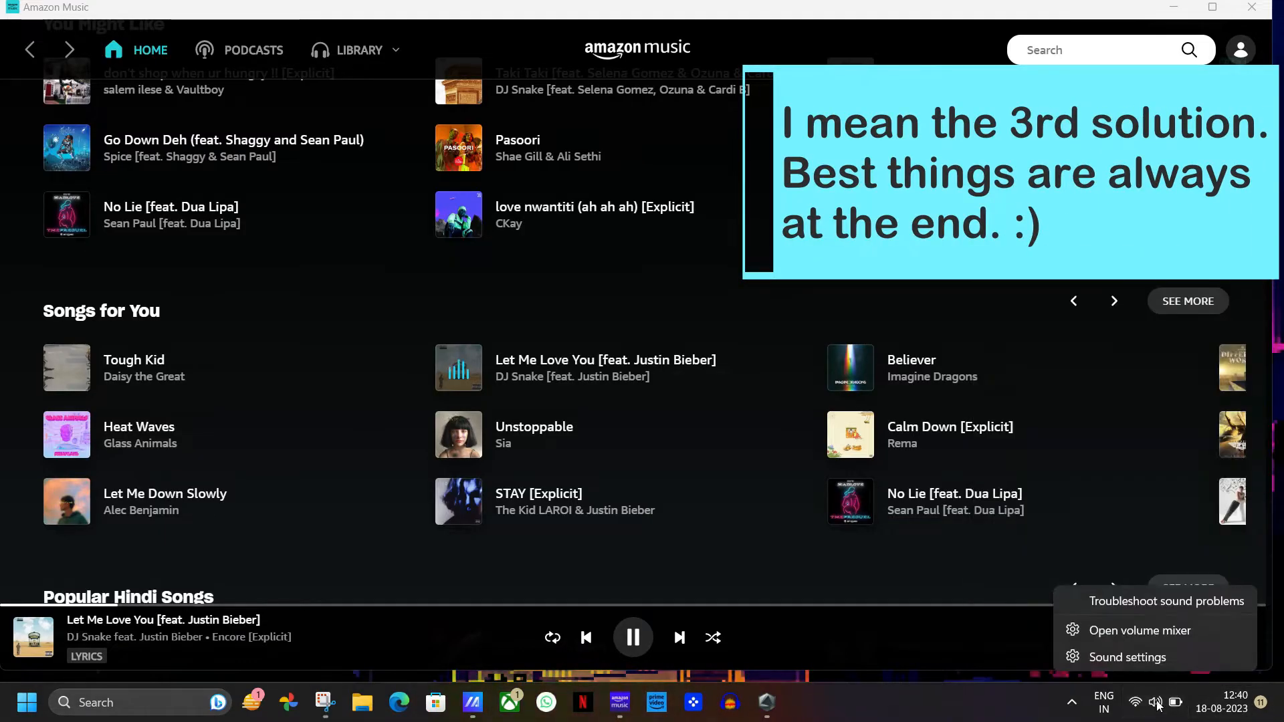
click(1138, 631)
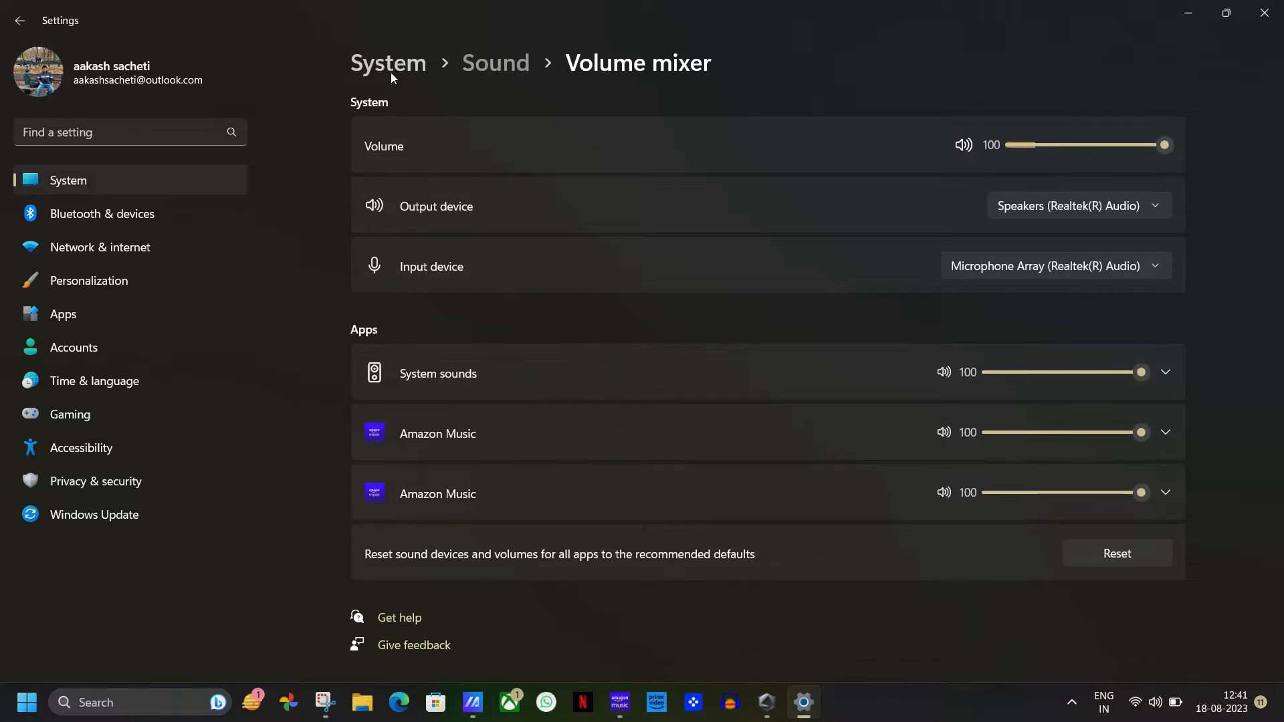
Step: Check for Windows updates until it reports up to date, then dismiss Settings
click(495, 63)
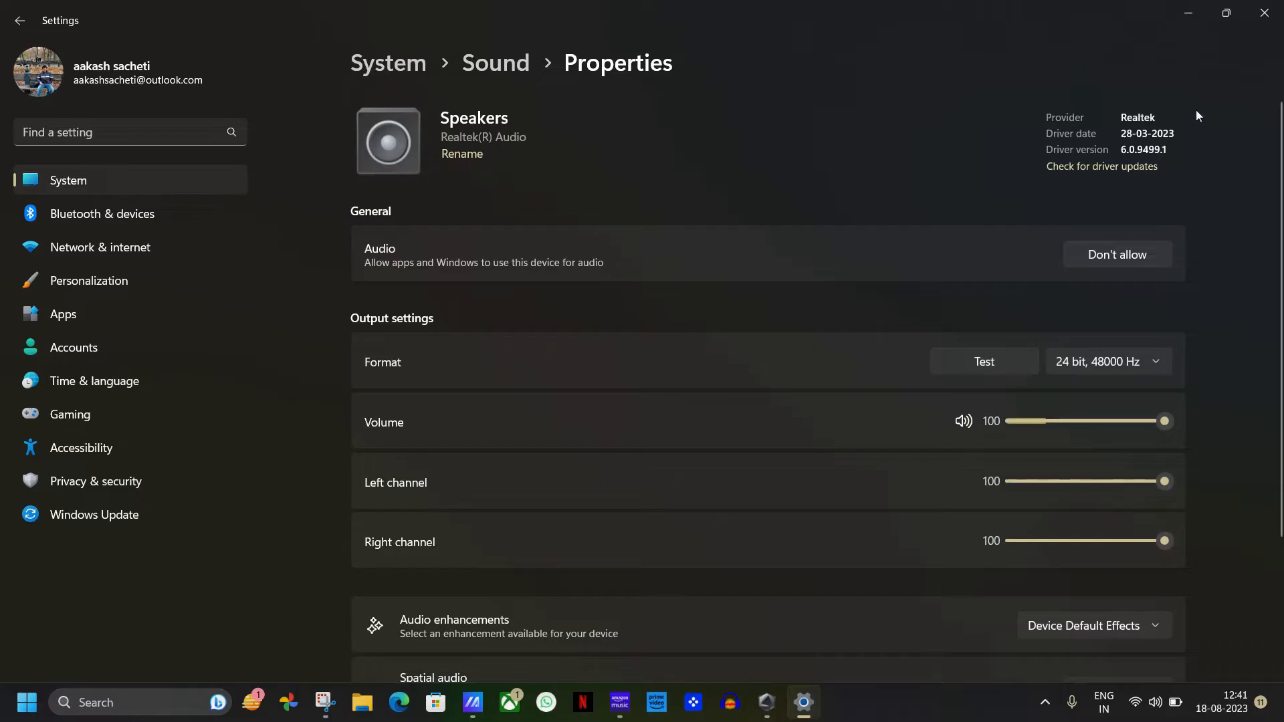
click(94, 514)
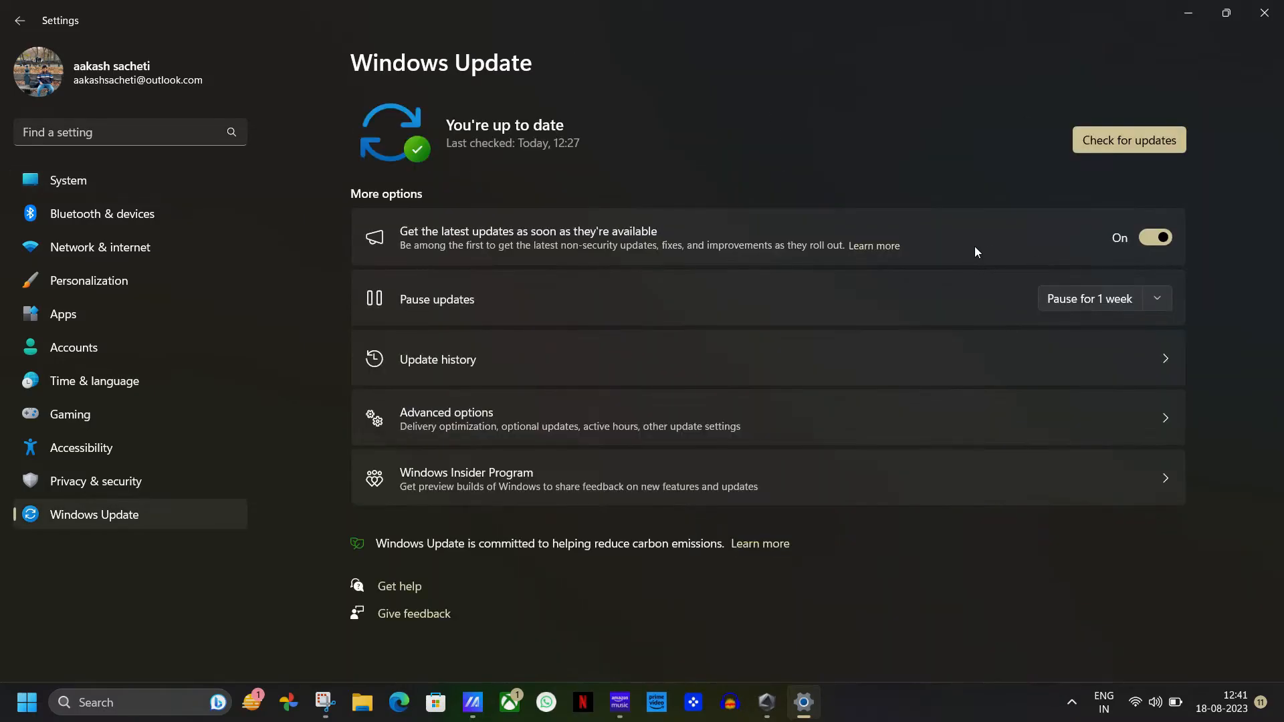
mouse_move(1128, 140)
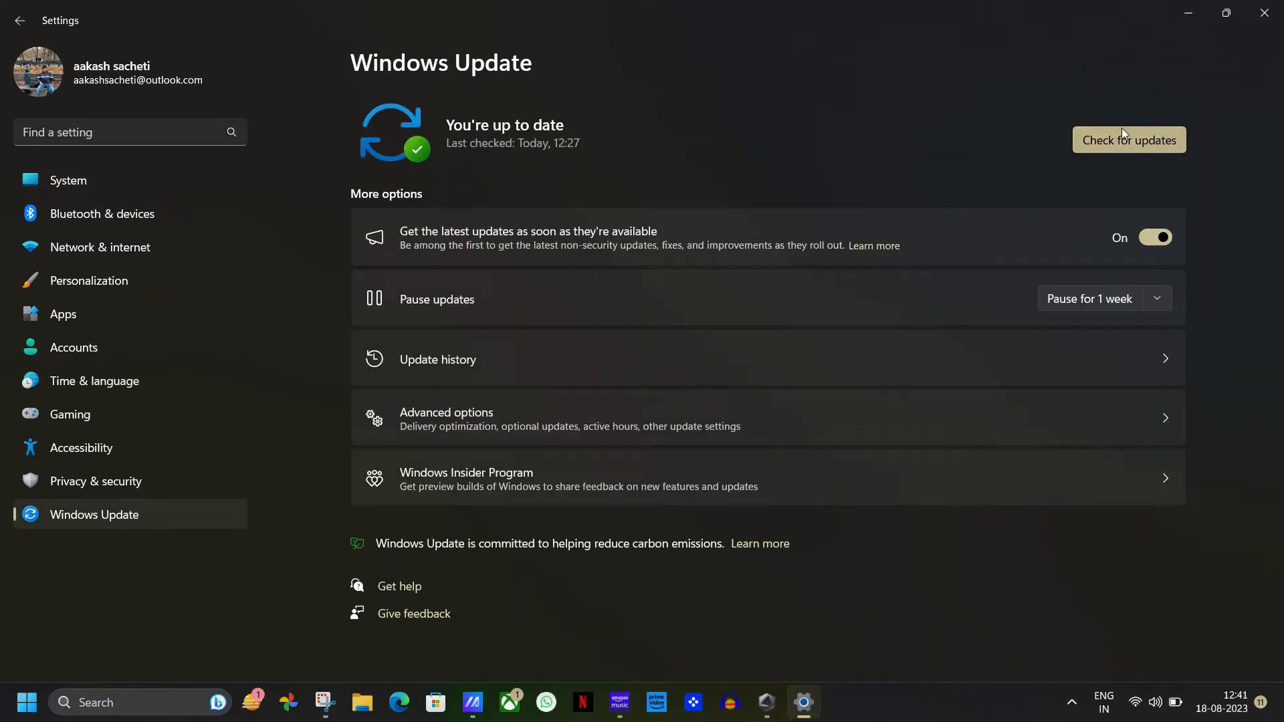
click(1128, 139)
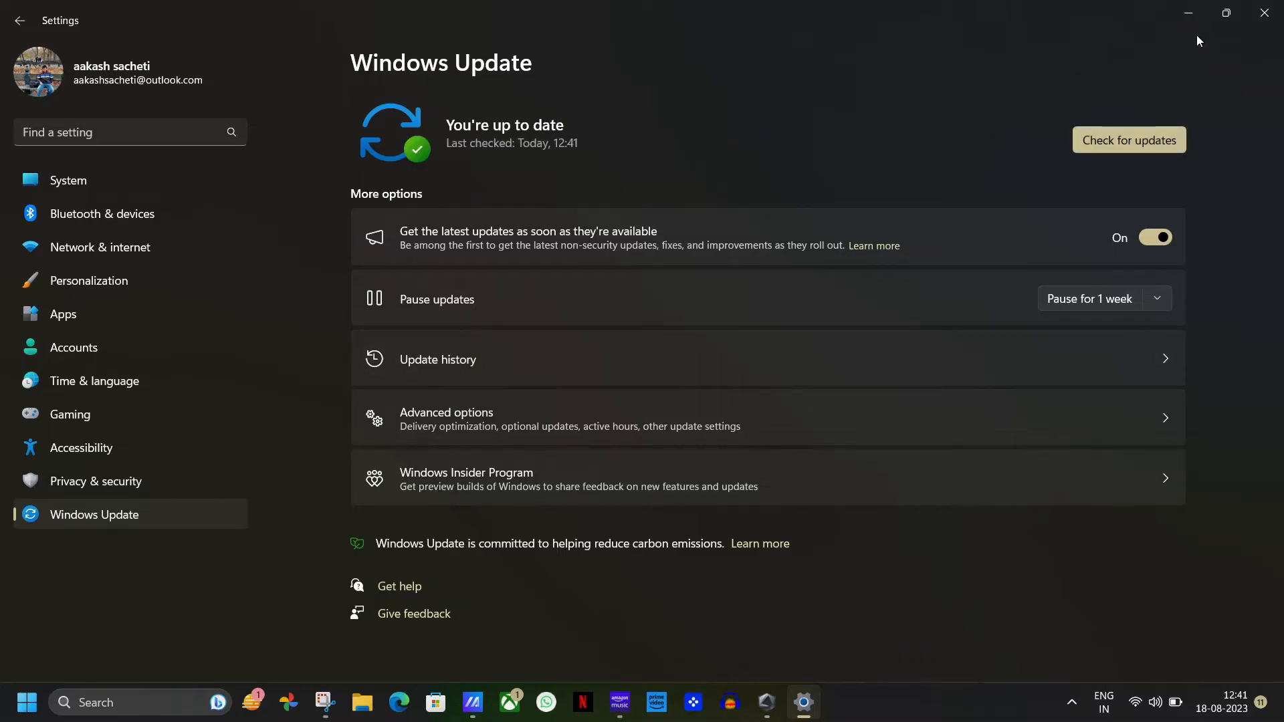
click(617, 701)
text(dolb)
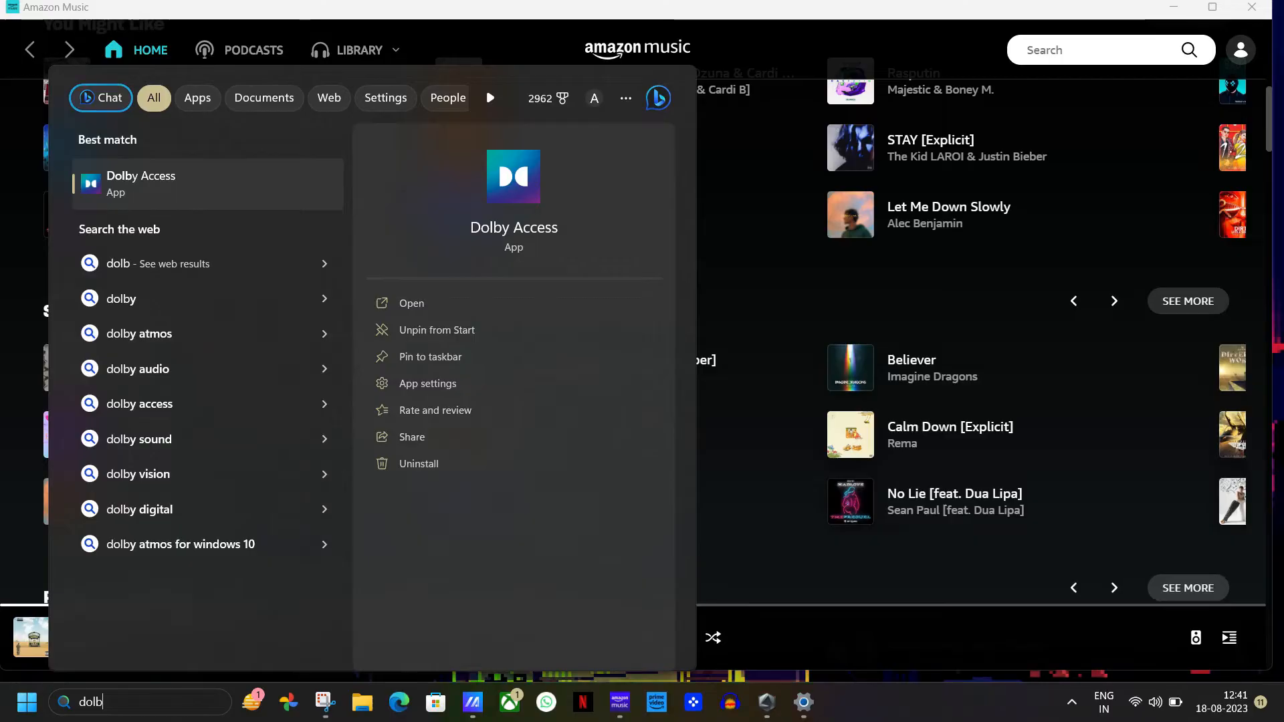
Step: Launch Dolby Access from search and go to its Settings tab
click(411, 303)
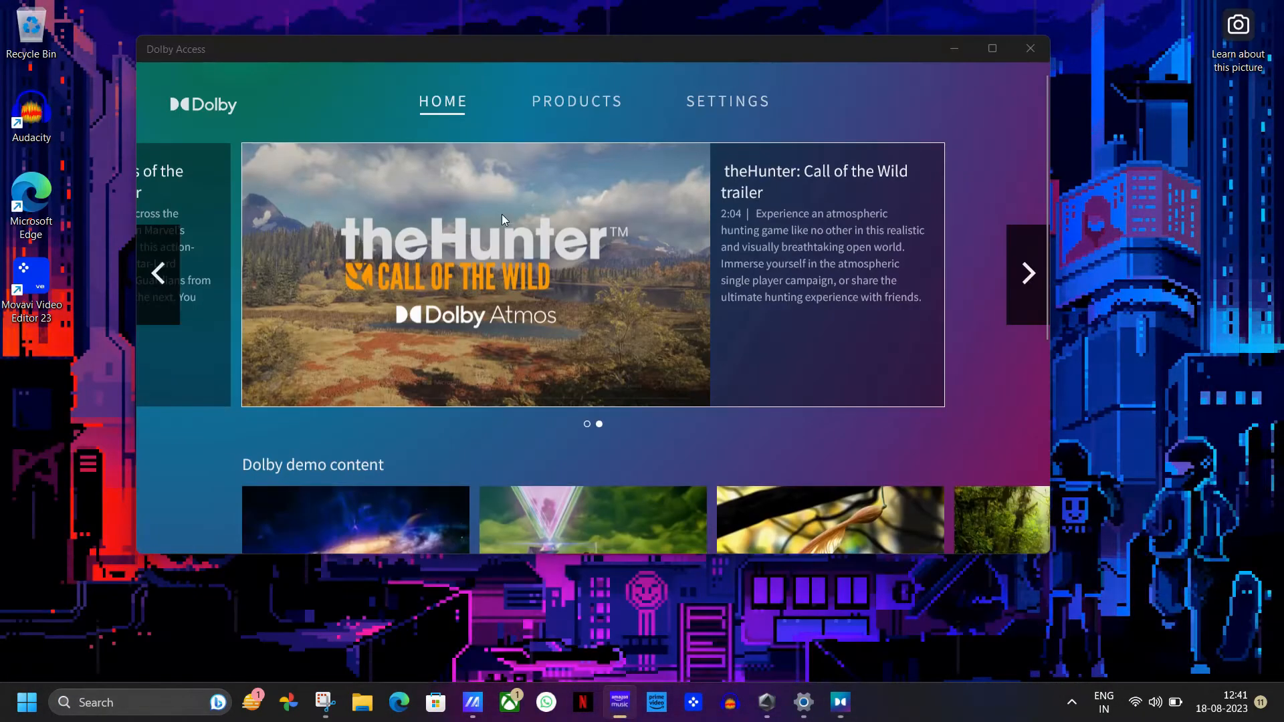
click(725, 101)
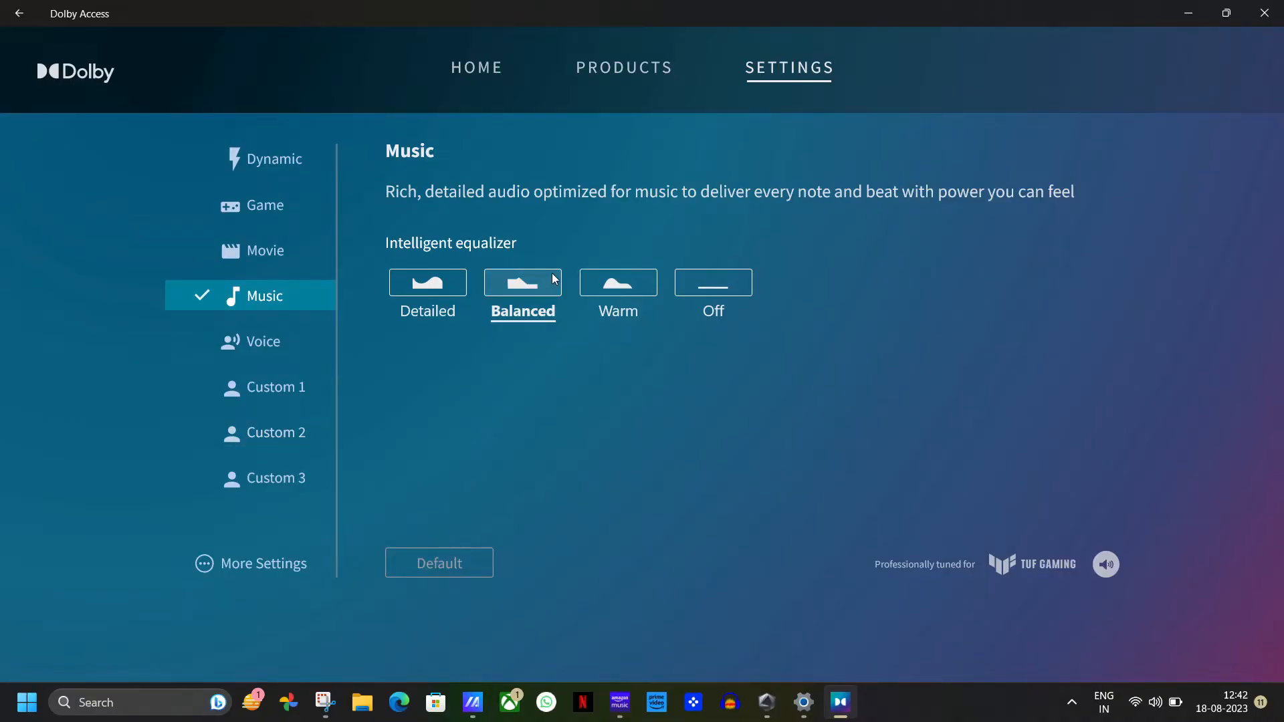
mouse_move(264, 251)
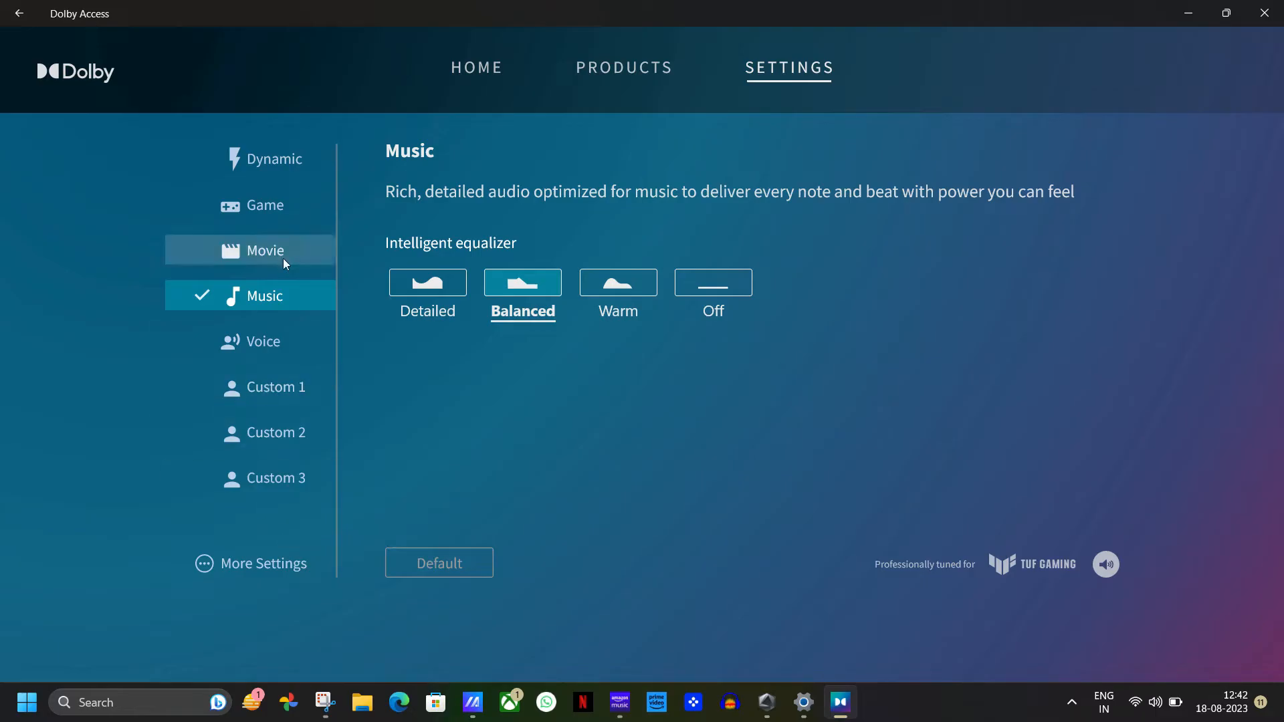
Step: Cycle through the Voice, Music, Movie and Dynamic profiles, ending on Custom 1
click(264, 342)
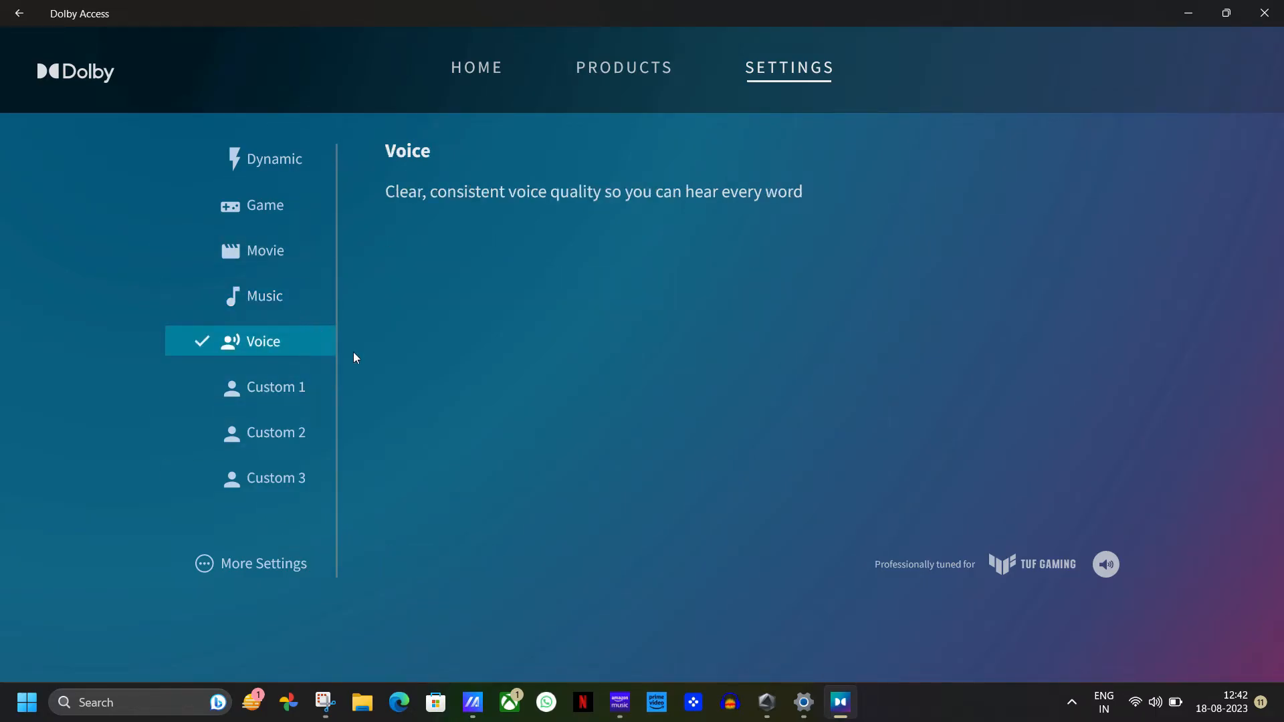
mouse_move(263, 296)
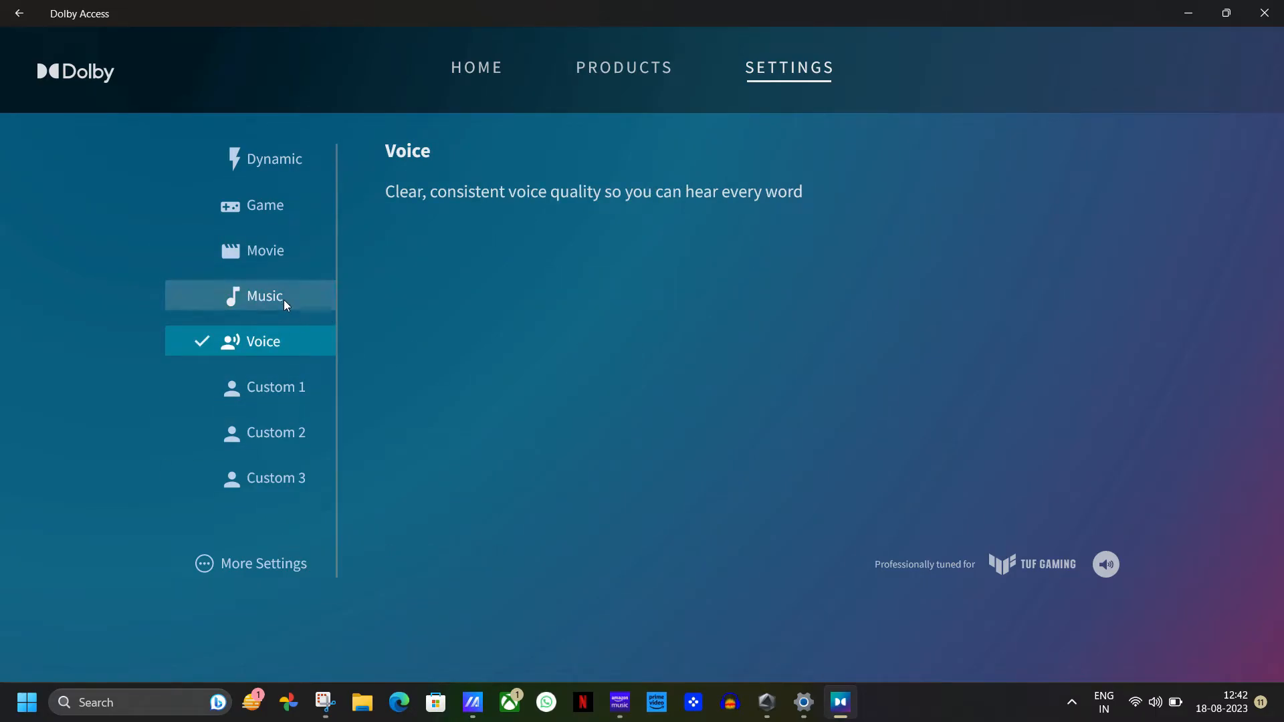
click(263, 296)
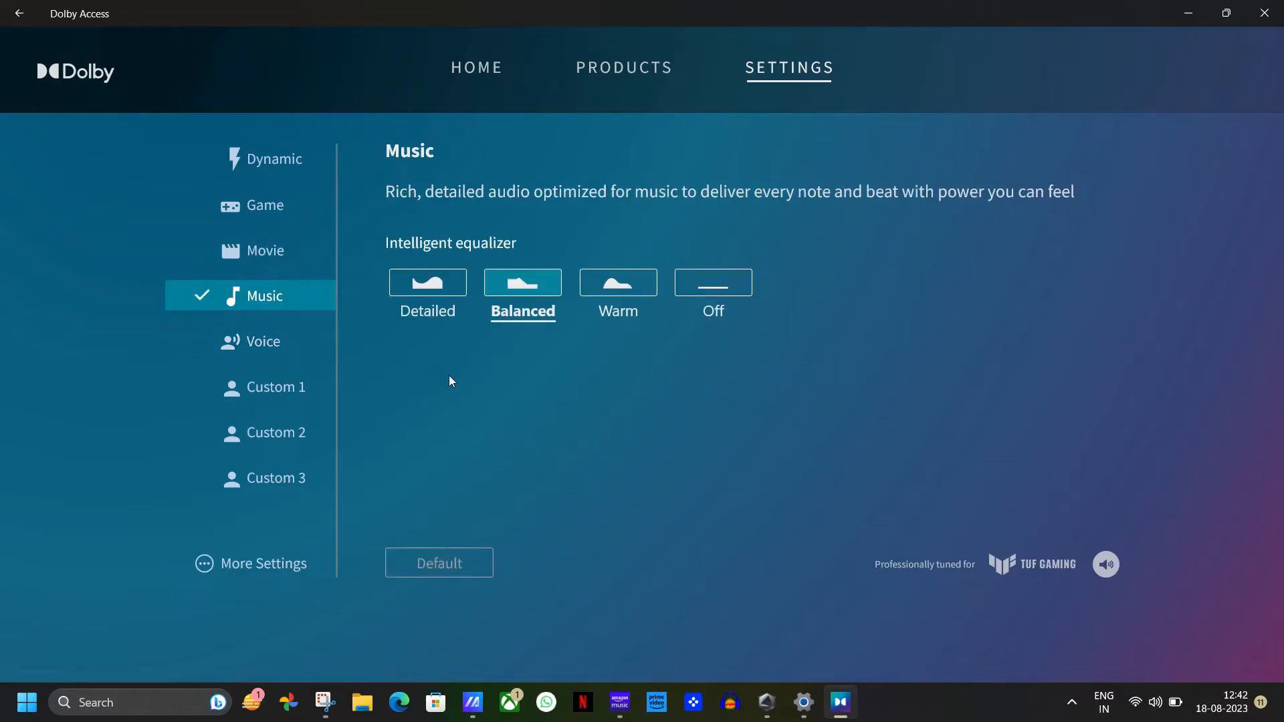
click(265, 250)
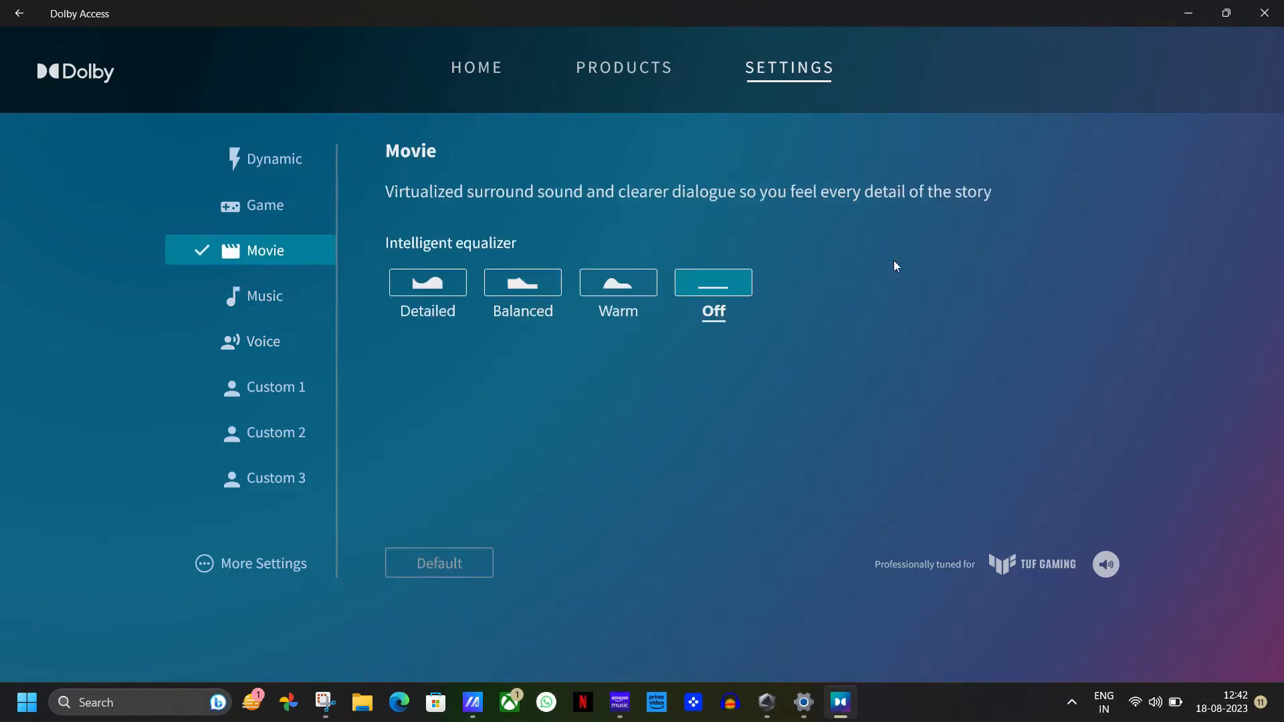
mouse_move(624, 586)
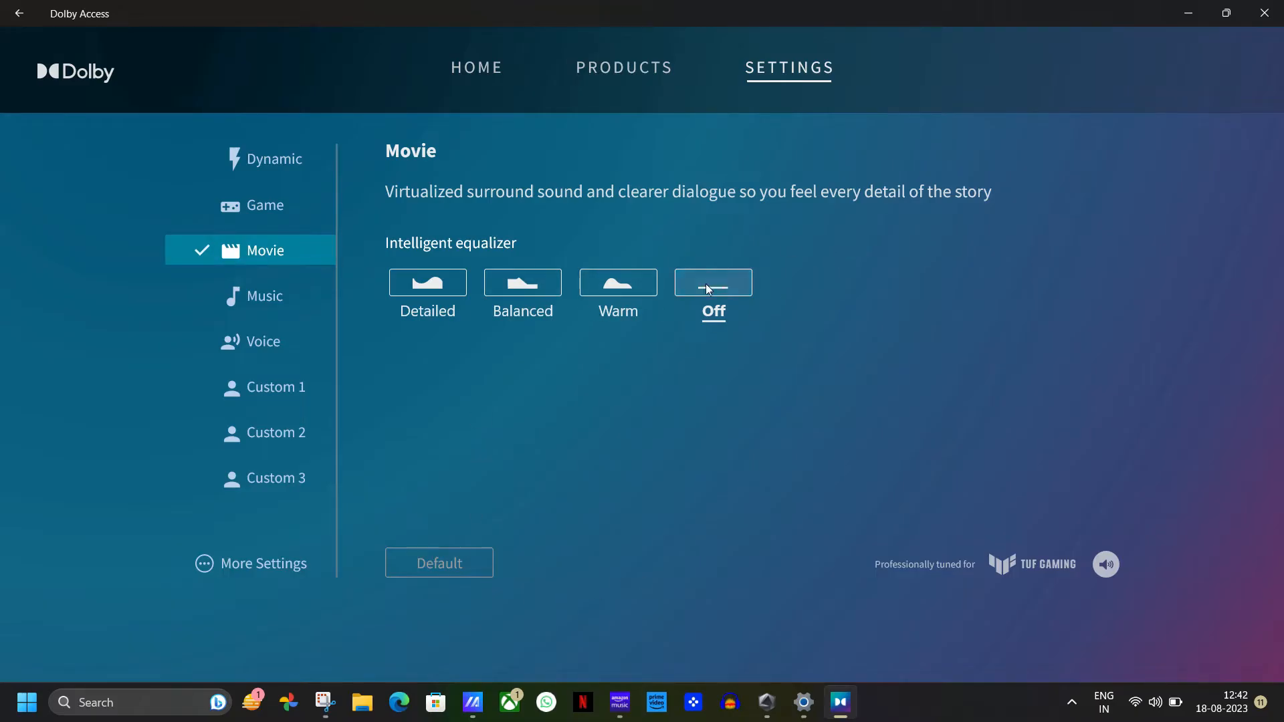
click(265, 296)
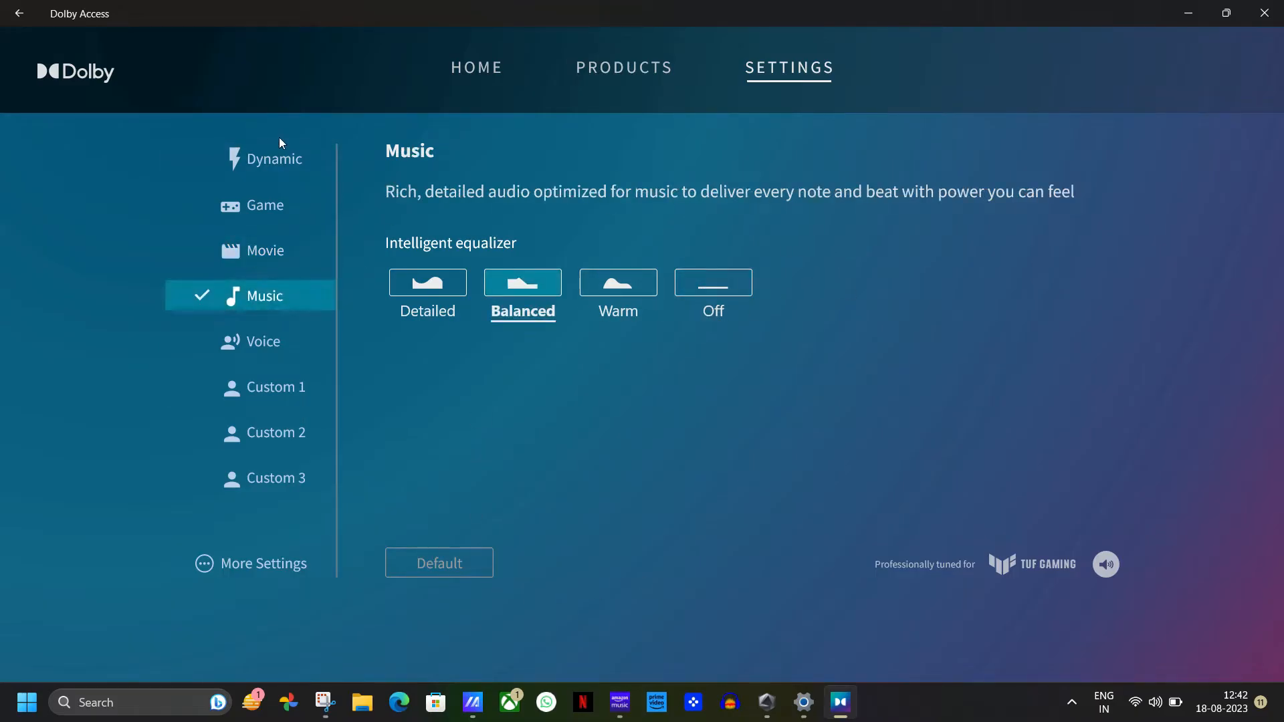
click(274, 159)
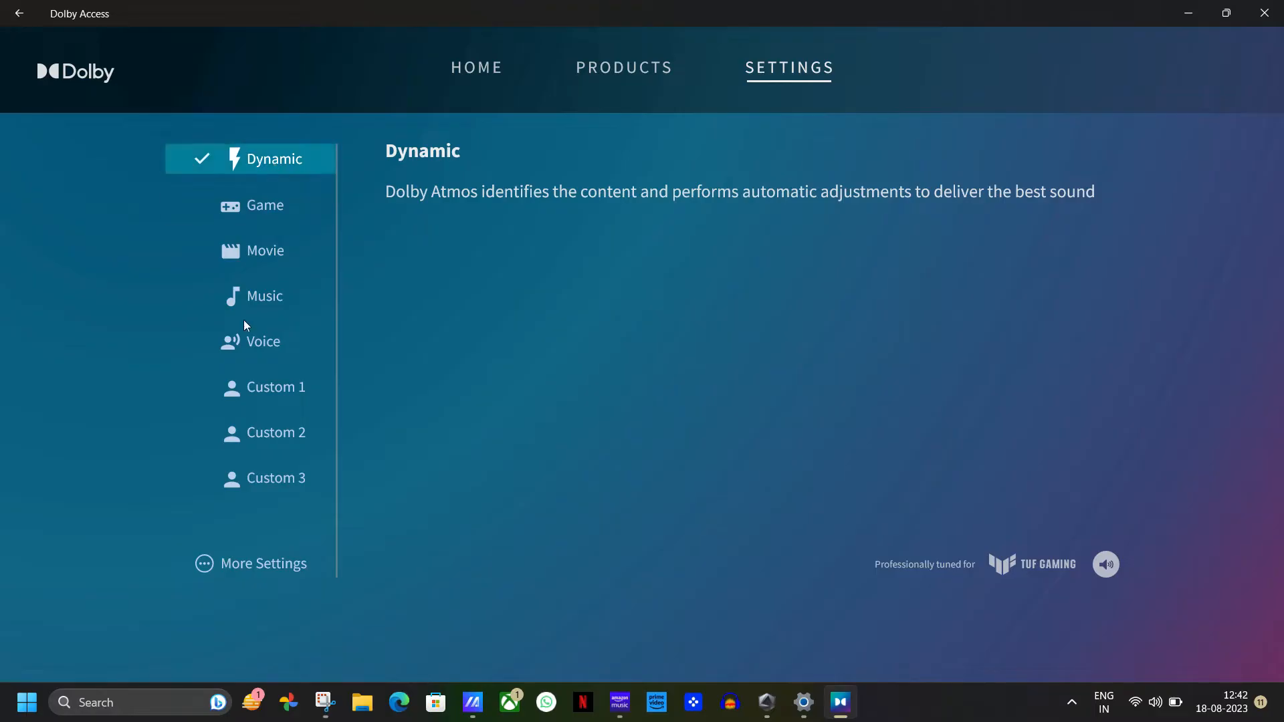
click(265, 296)
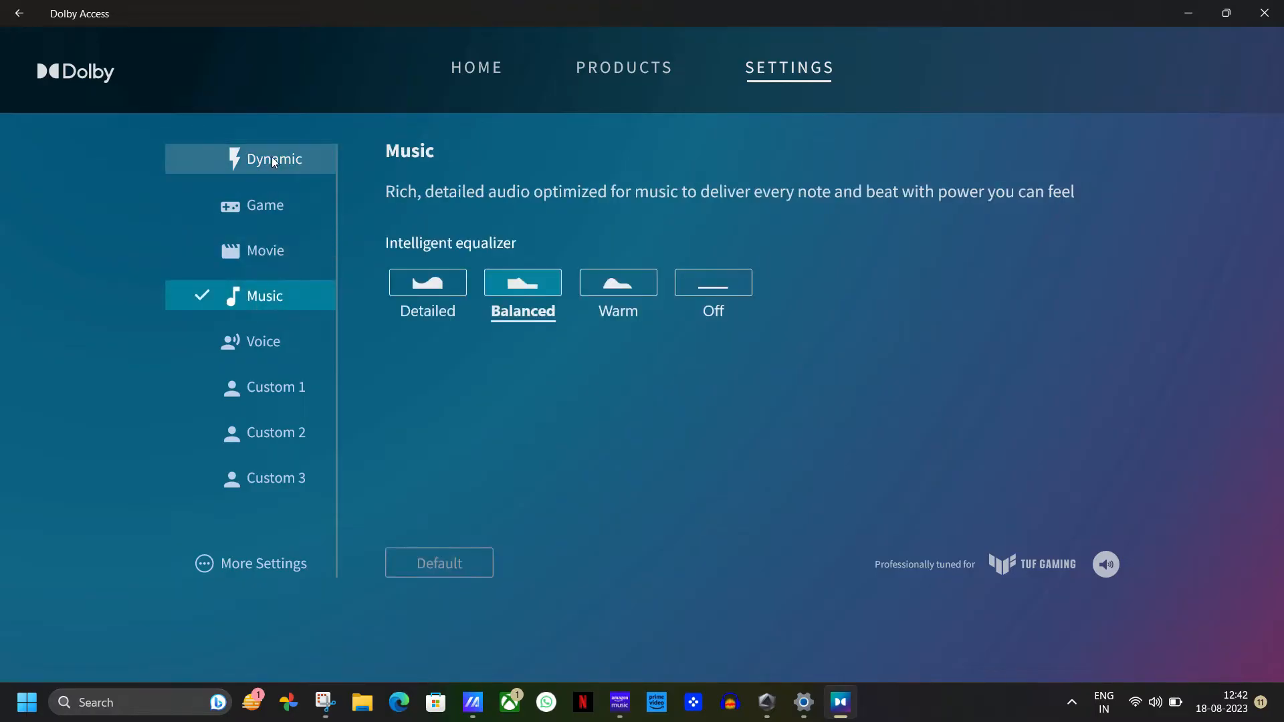
click(273, 160)
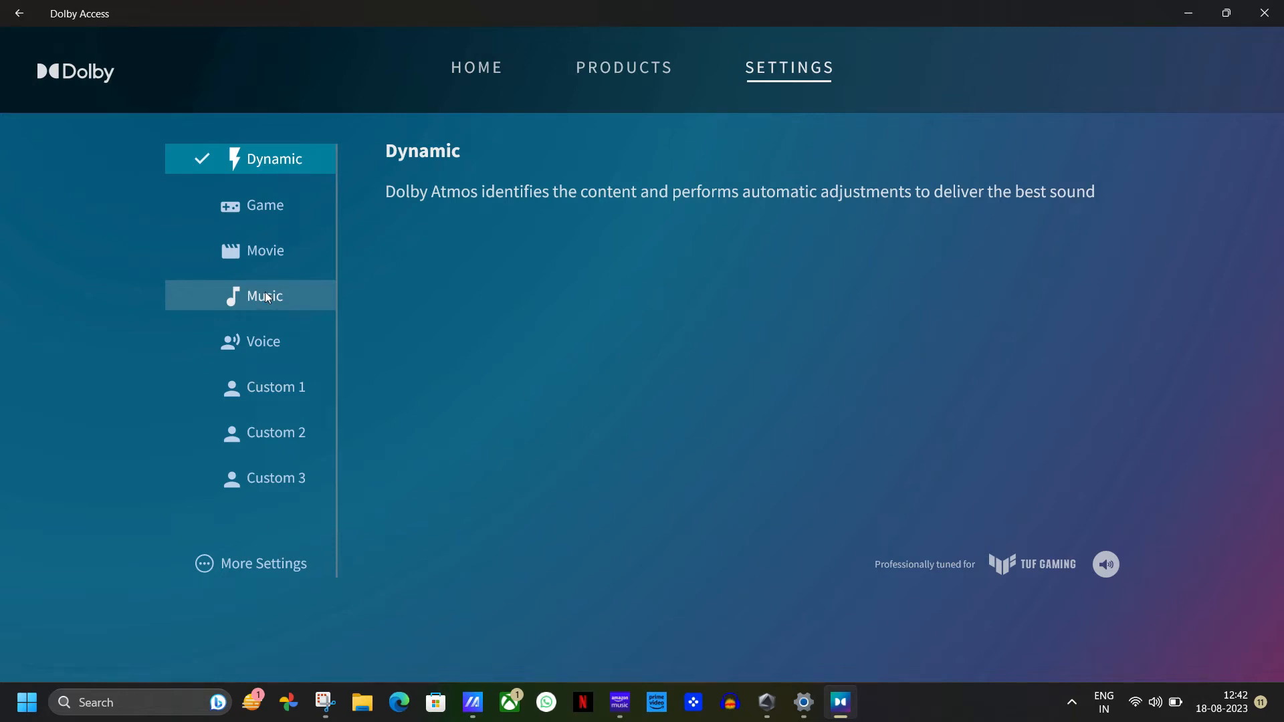
click(277, 386)
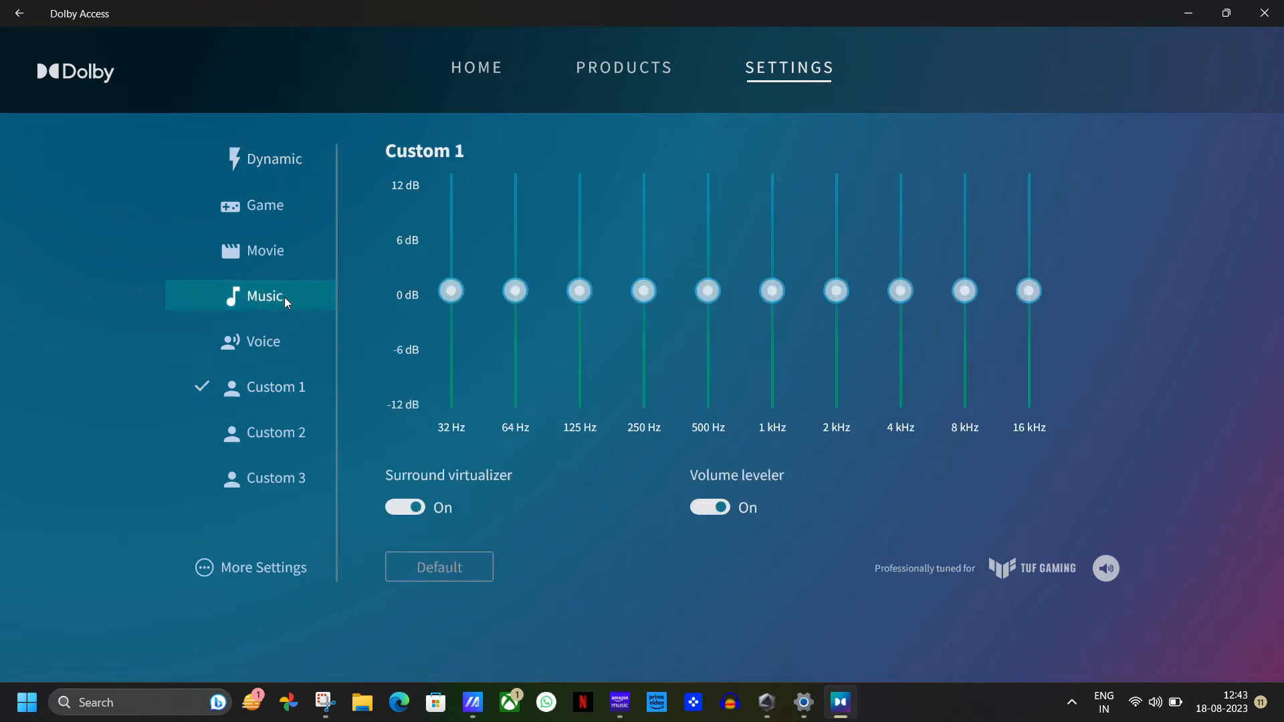
Step: Boost all ten Custom 1 bands to +12 dB, disable surround virtualizer, and compare against Music
click(277, 386)
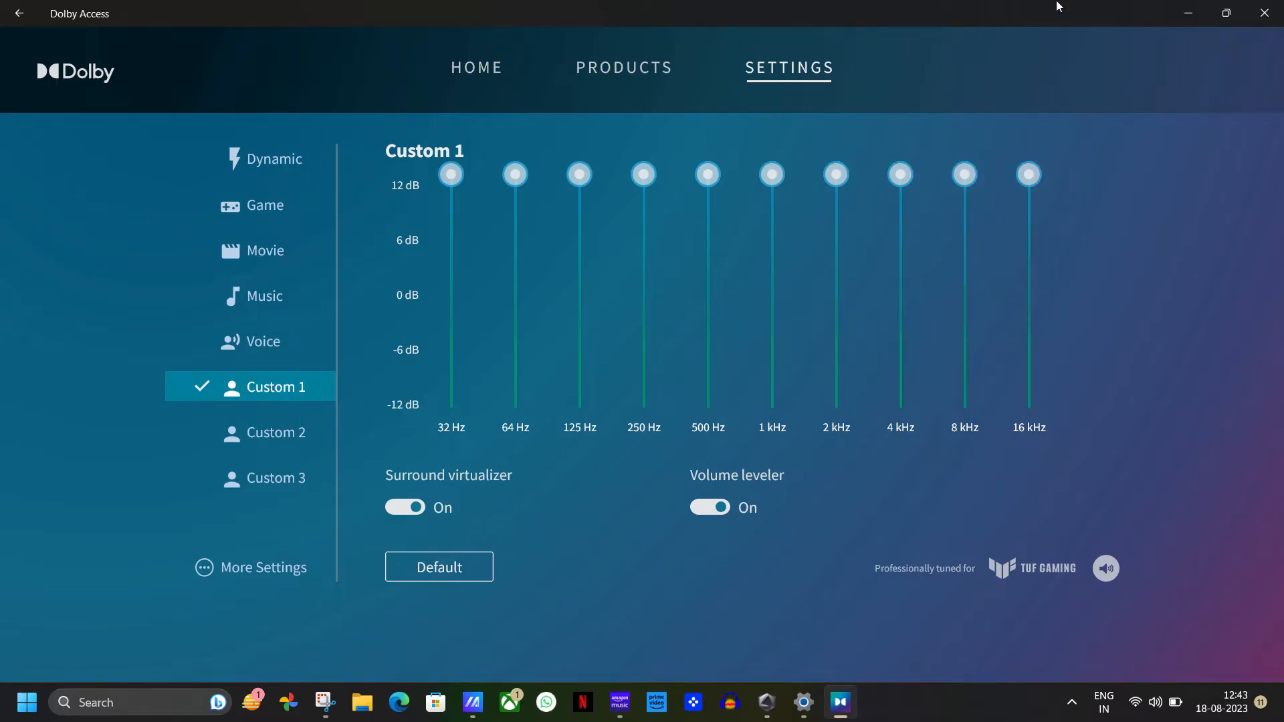
click(404, 507)
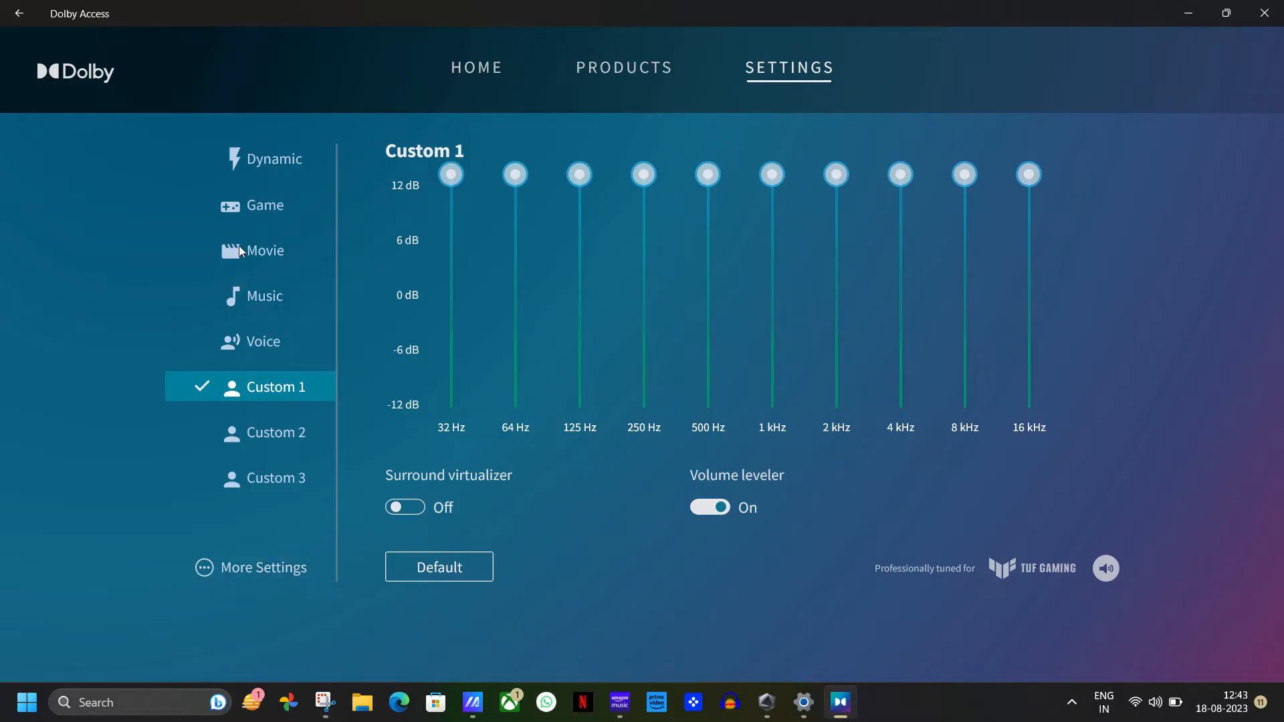
click(265, 295)
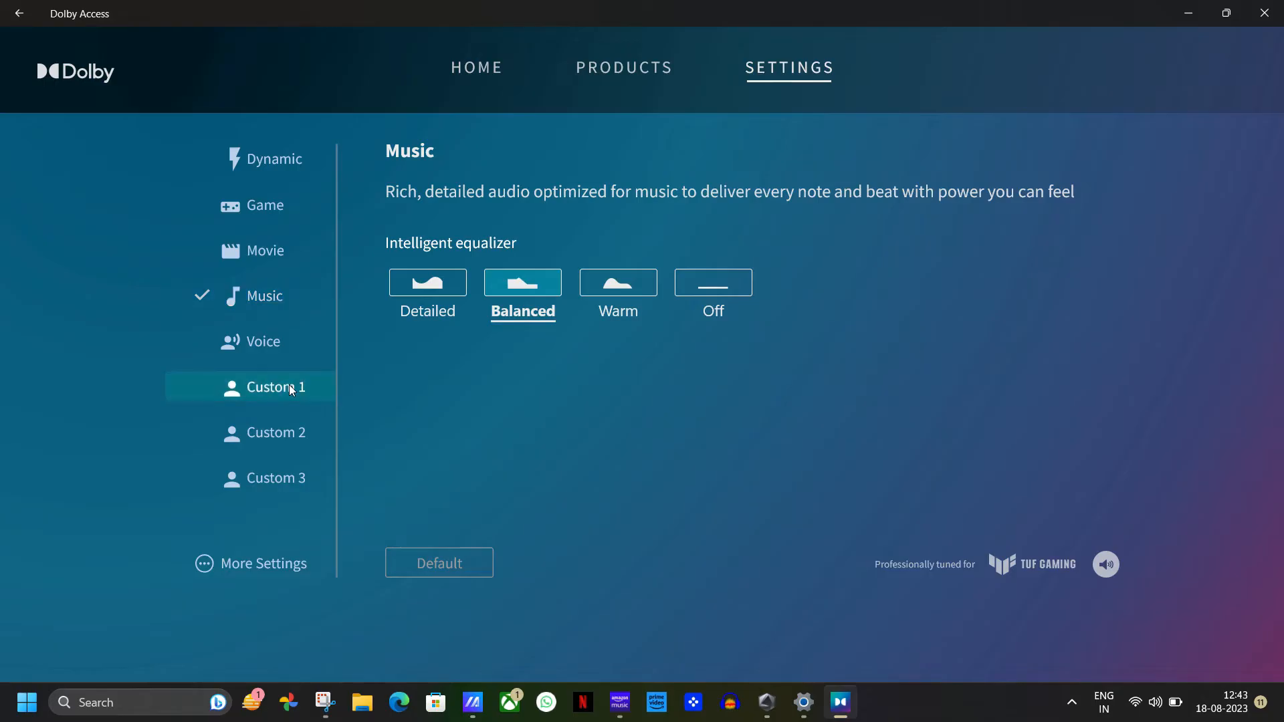
click(276, 387)
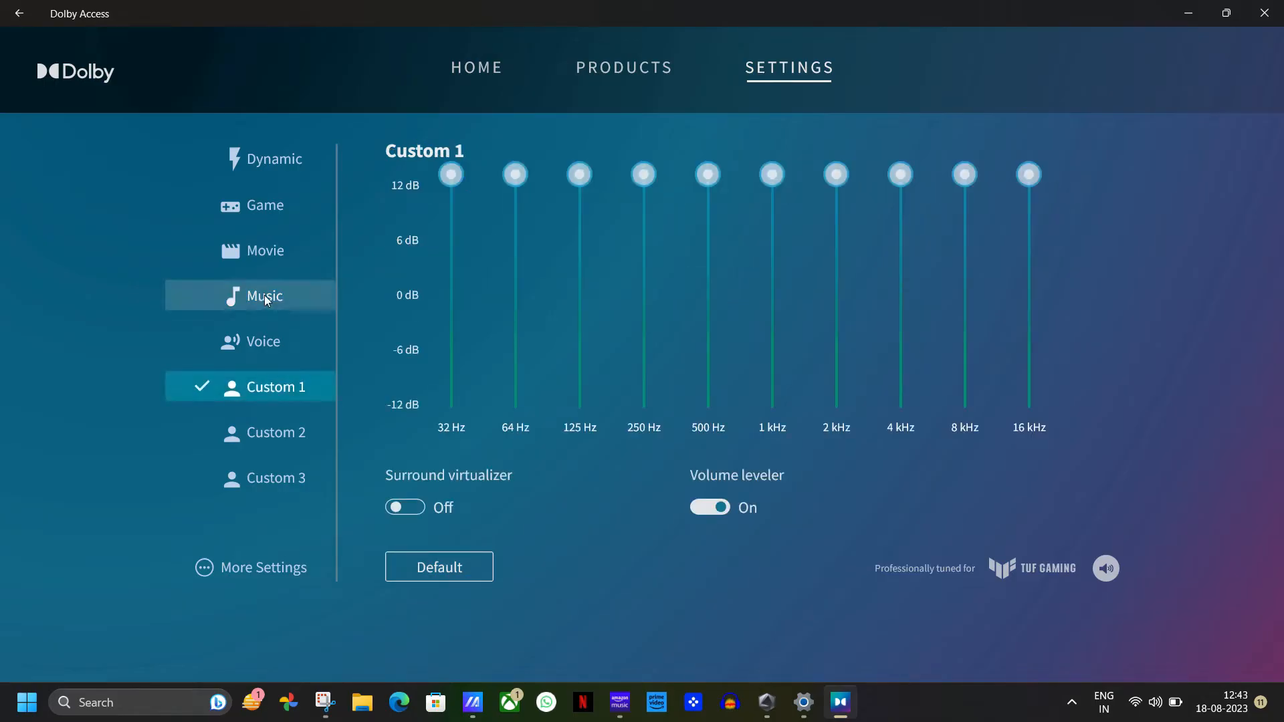
click(263, 295)
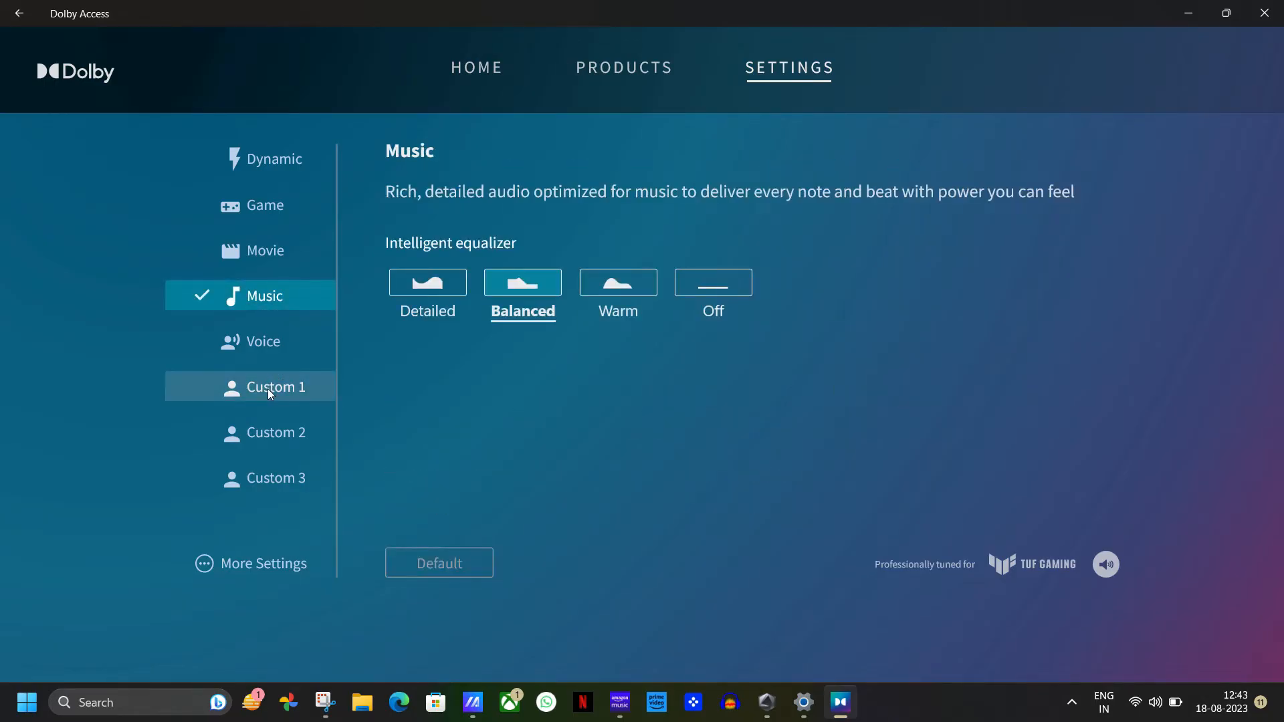
click(275, 386)
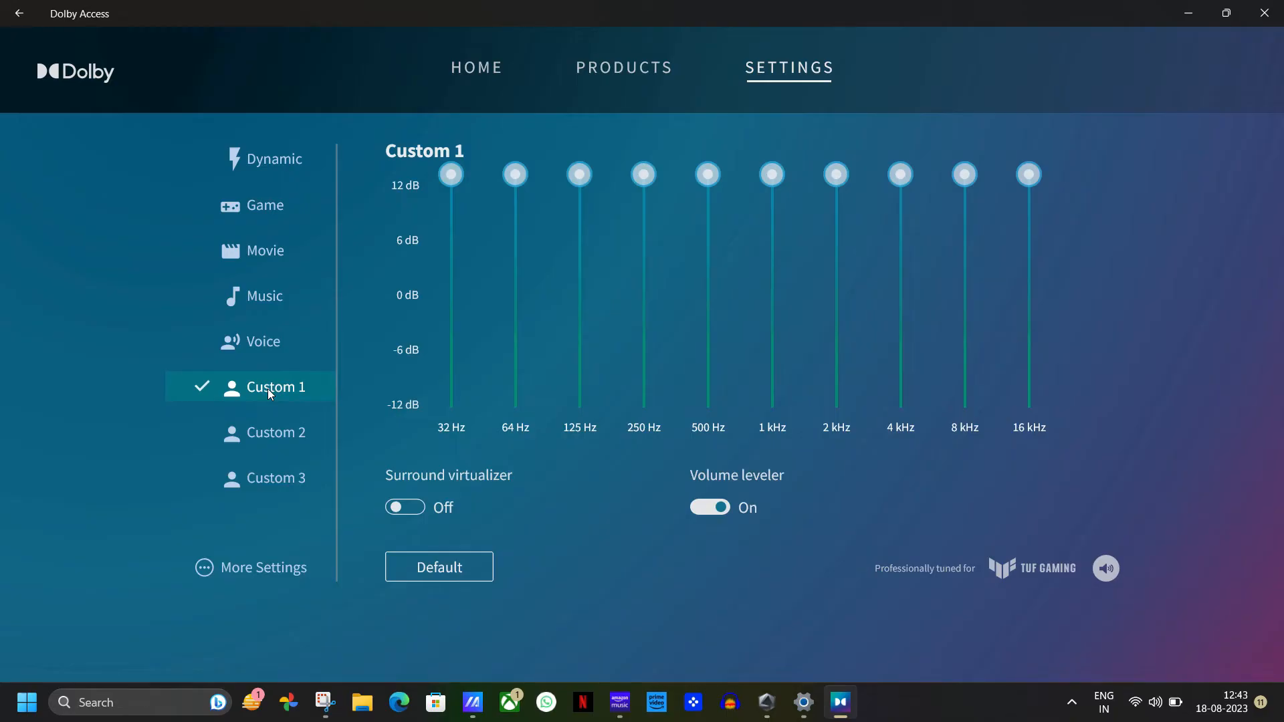
click(265, 295)
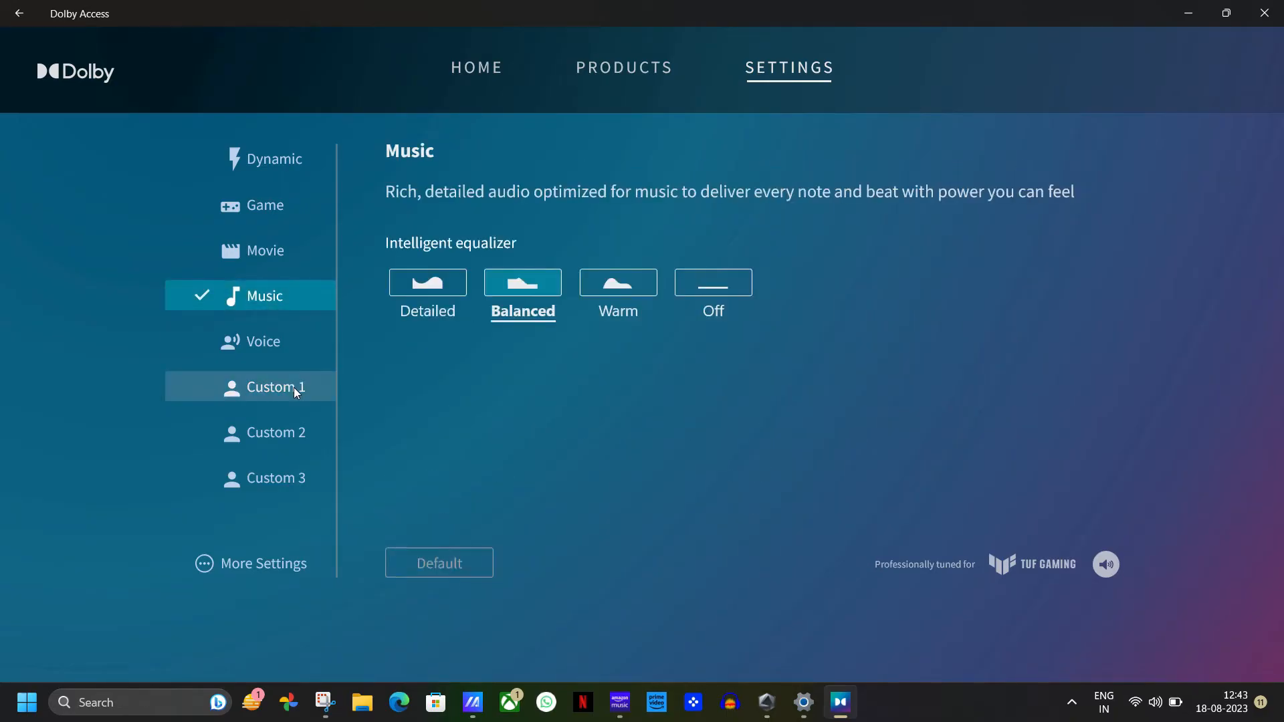
click(277, 386)
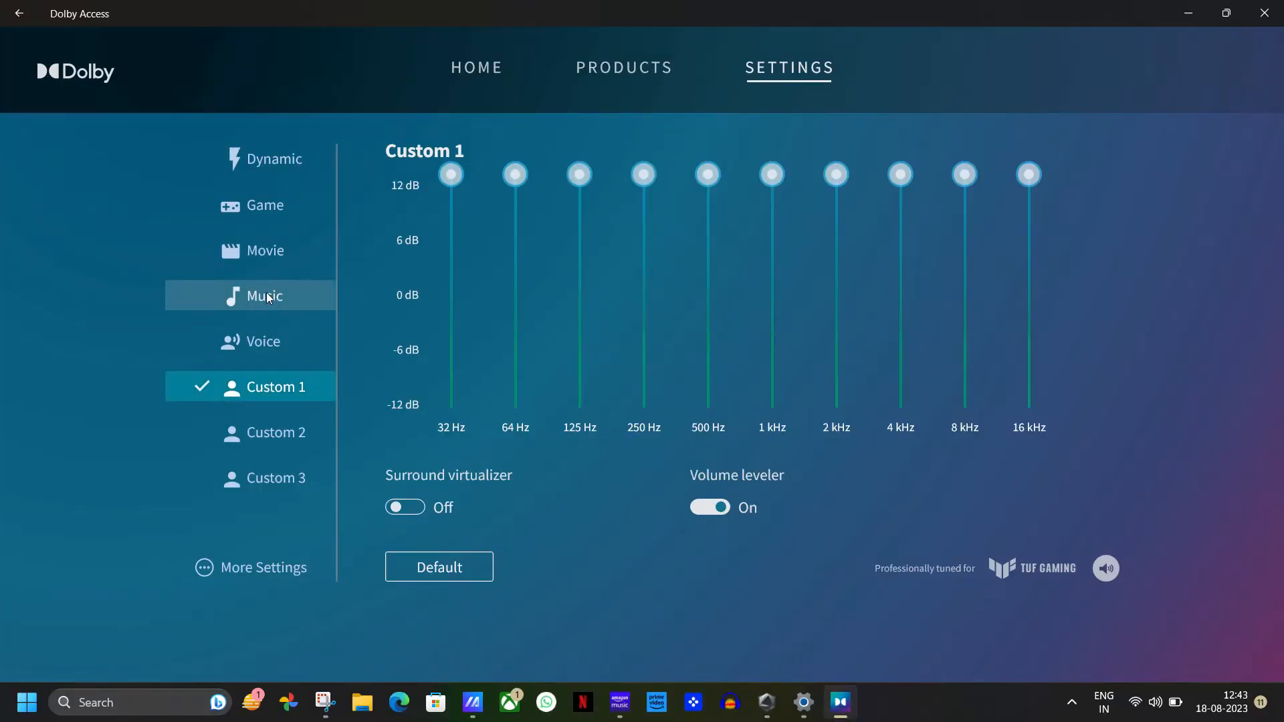